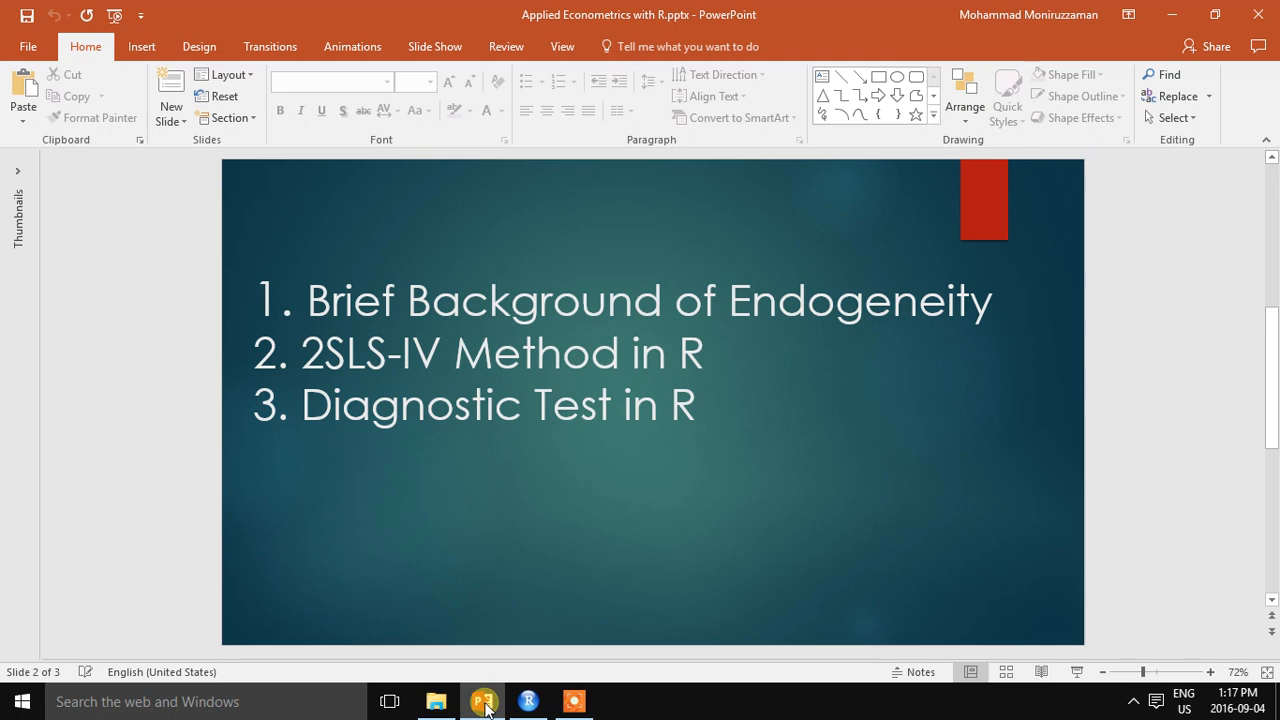
Scroll down to the slide showing Pcfoodexp = β0 + β1 Rem + β2 Nonrem + β3 Frmsz + ε
scroll("down", 3)
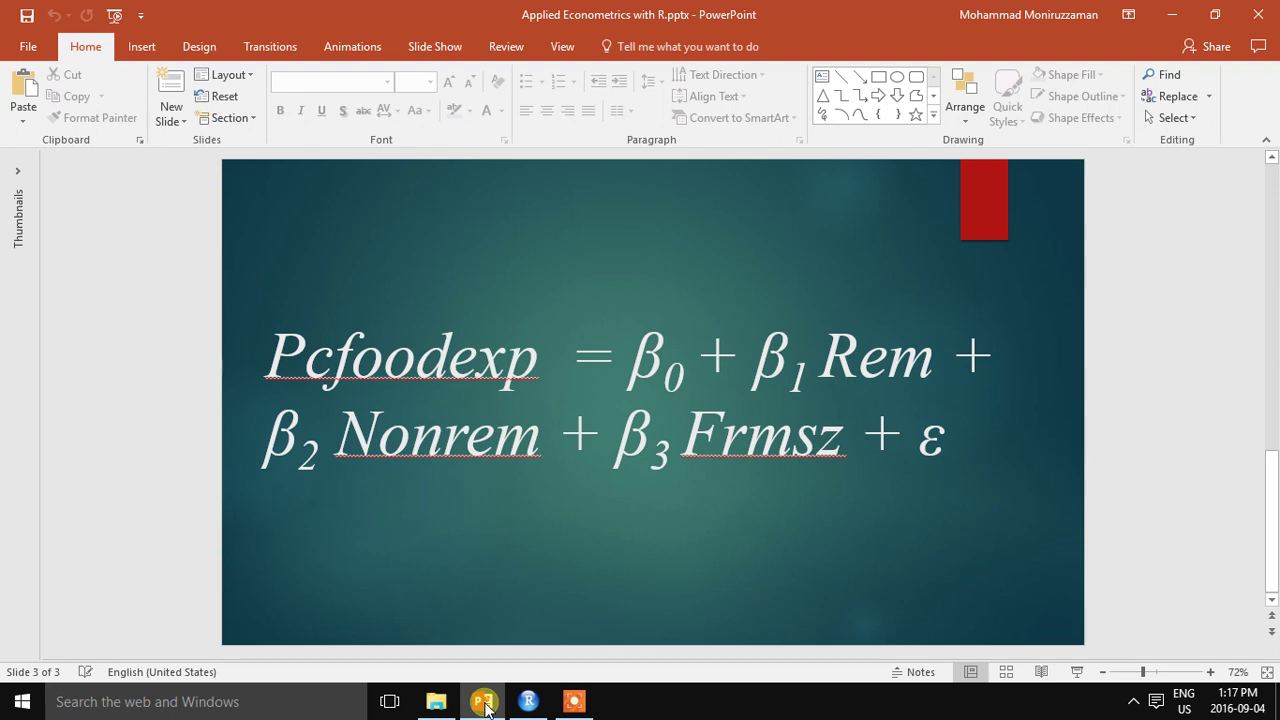
mouse_move(270, 360)
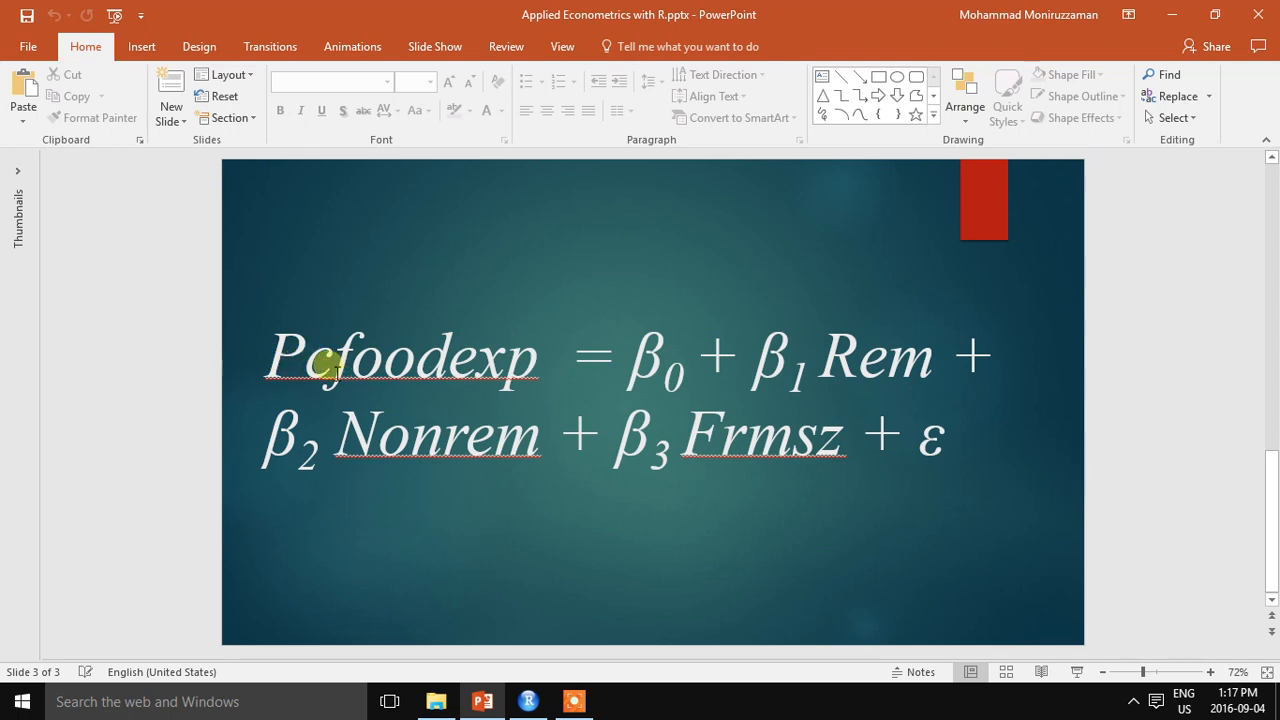
mouse_move(664, 368)
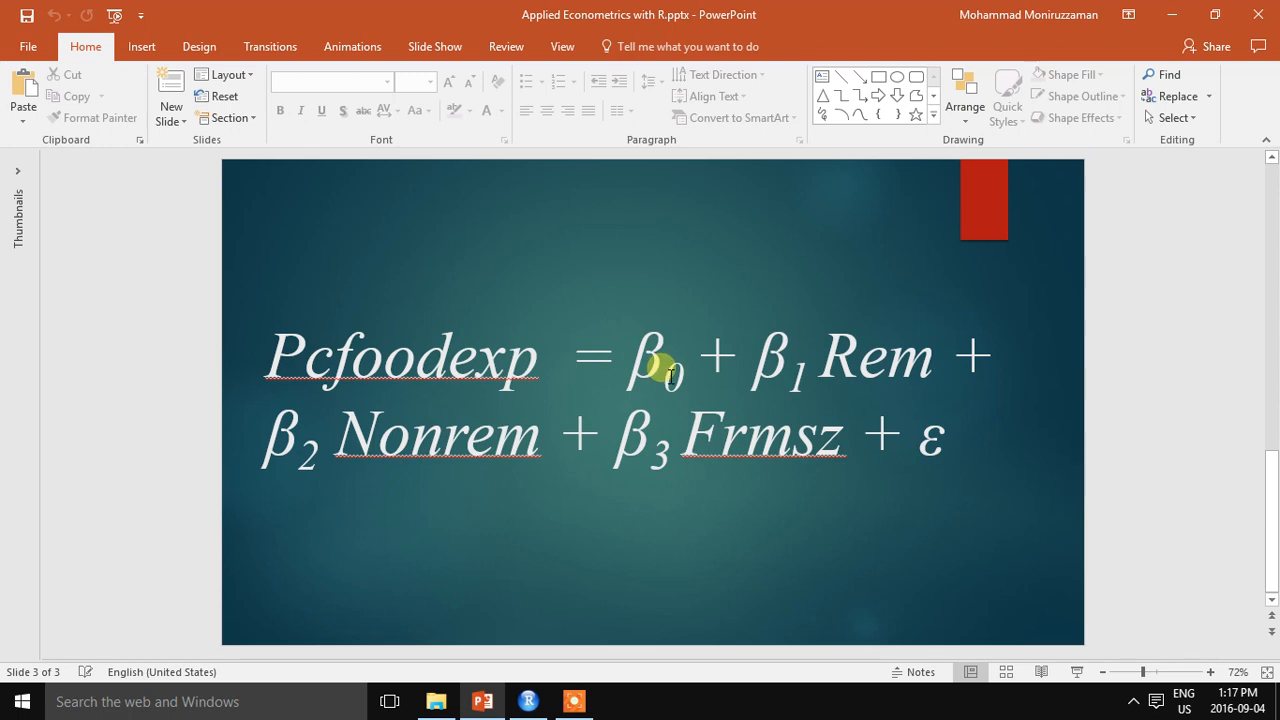
mouse_move(776, 378)
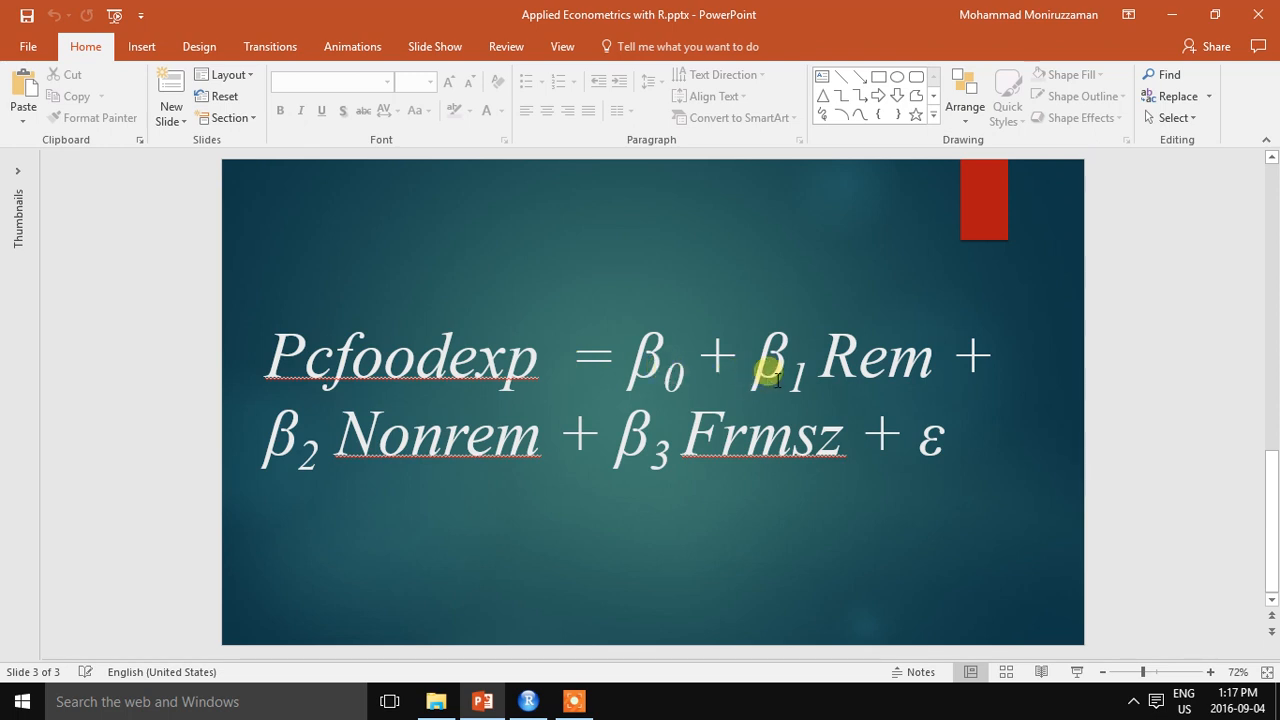
mouse_move(920, 376)
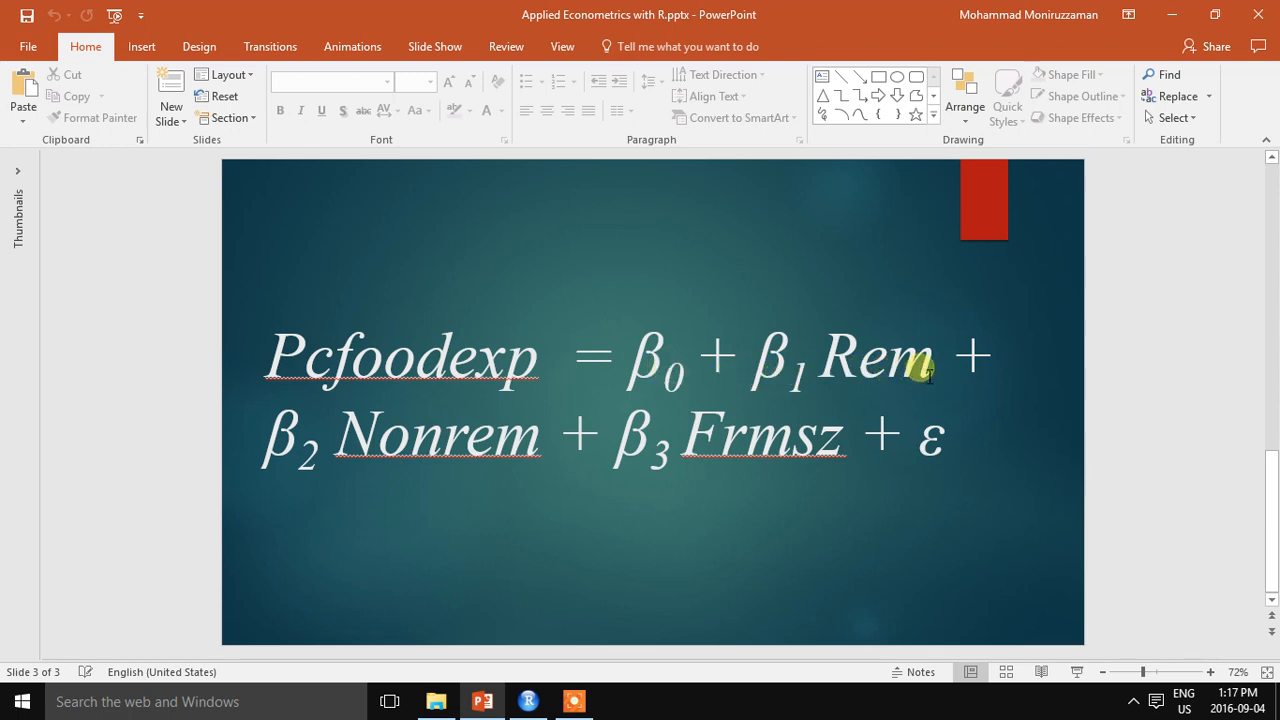
mouse_move(462, 488)
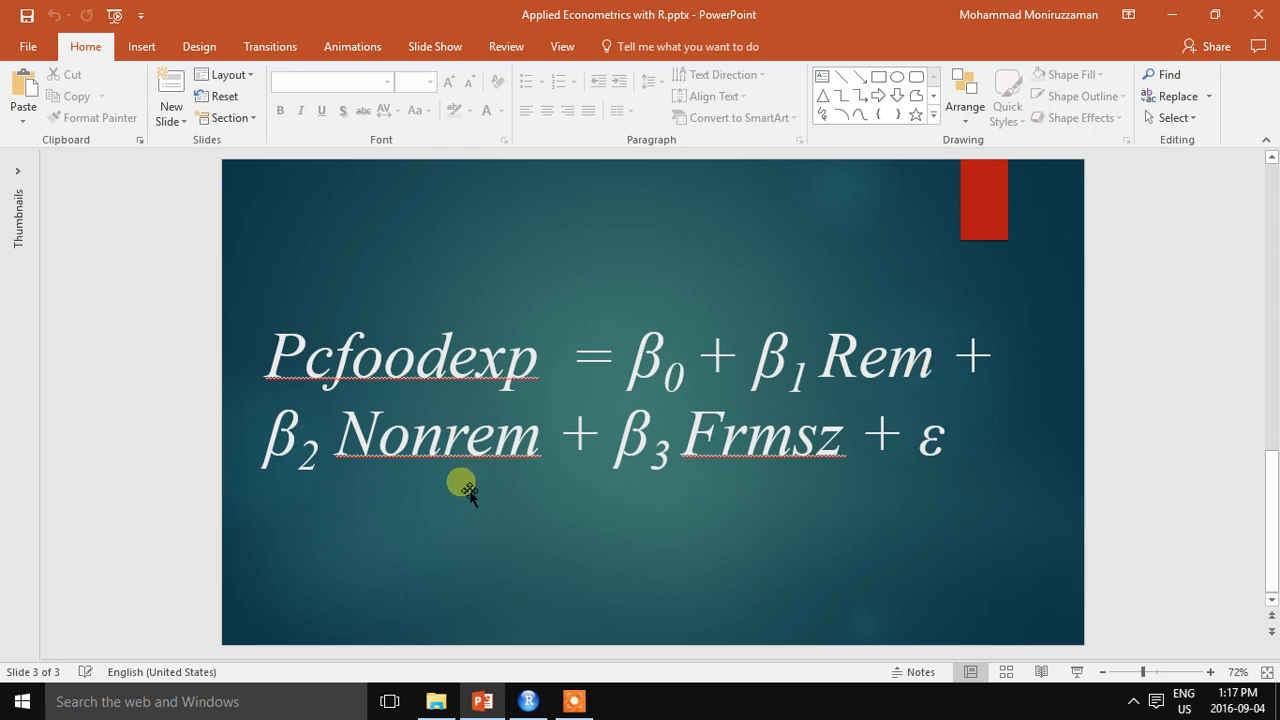
mouse_move(516, 464)
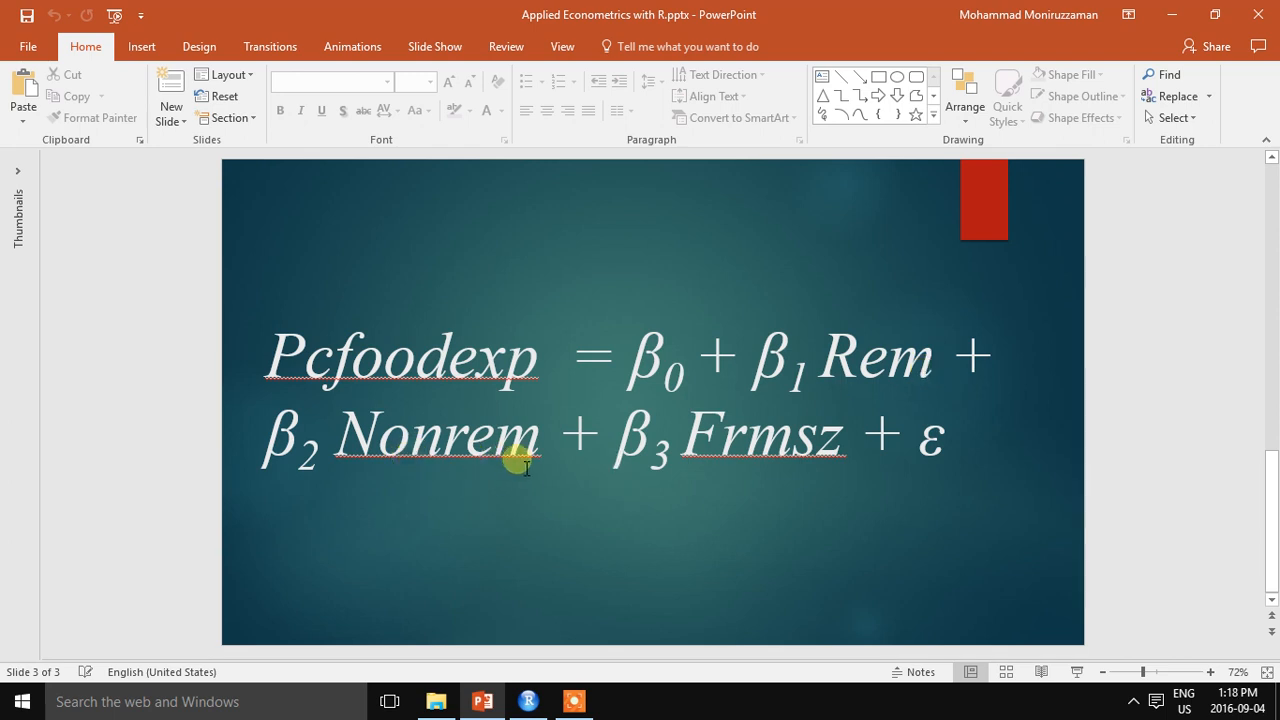
mouse_move(764, 458)
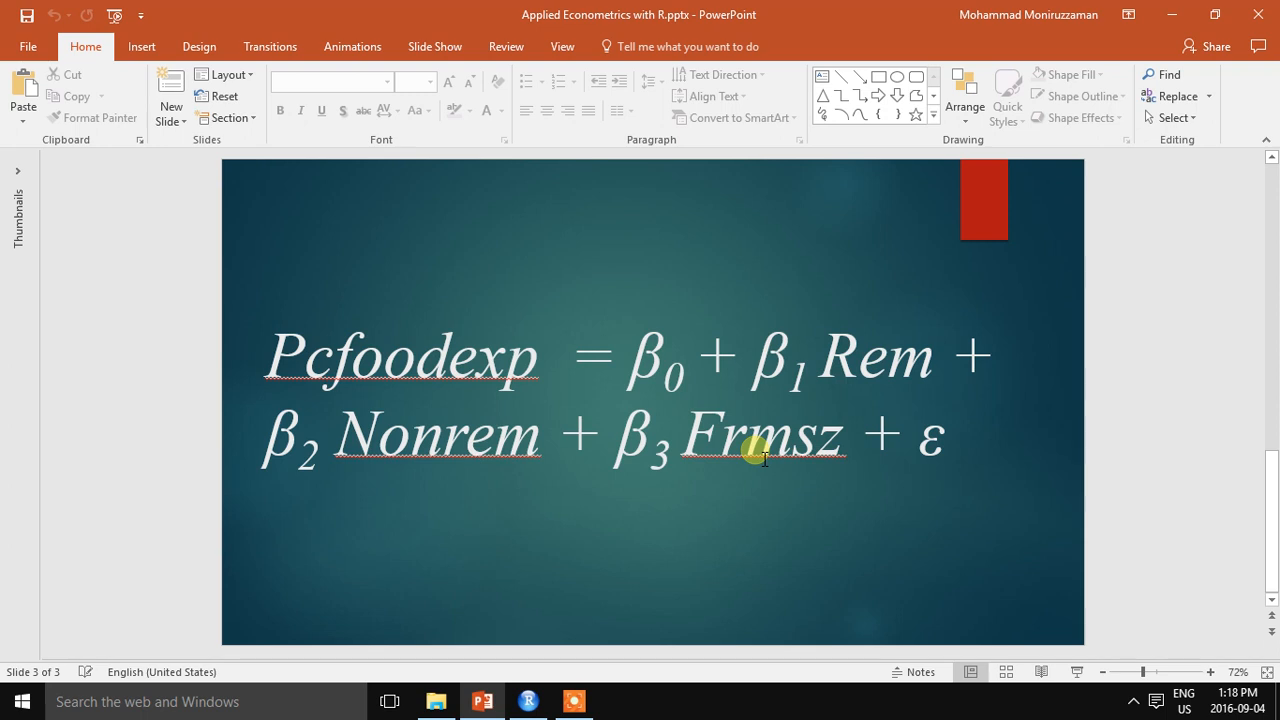
mouse_move(782, 472)
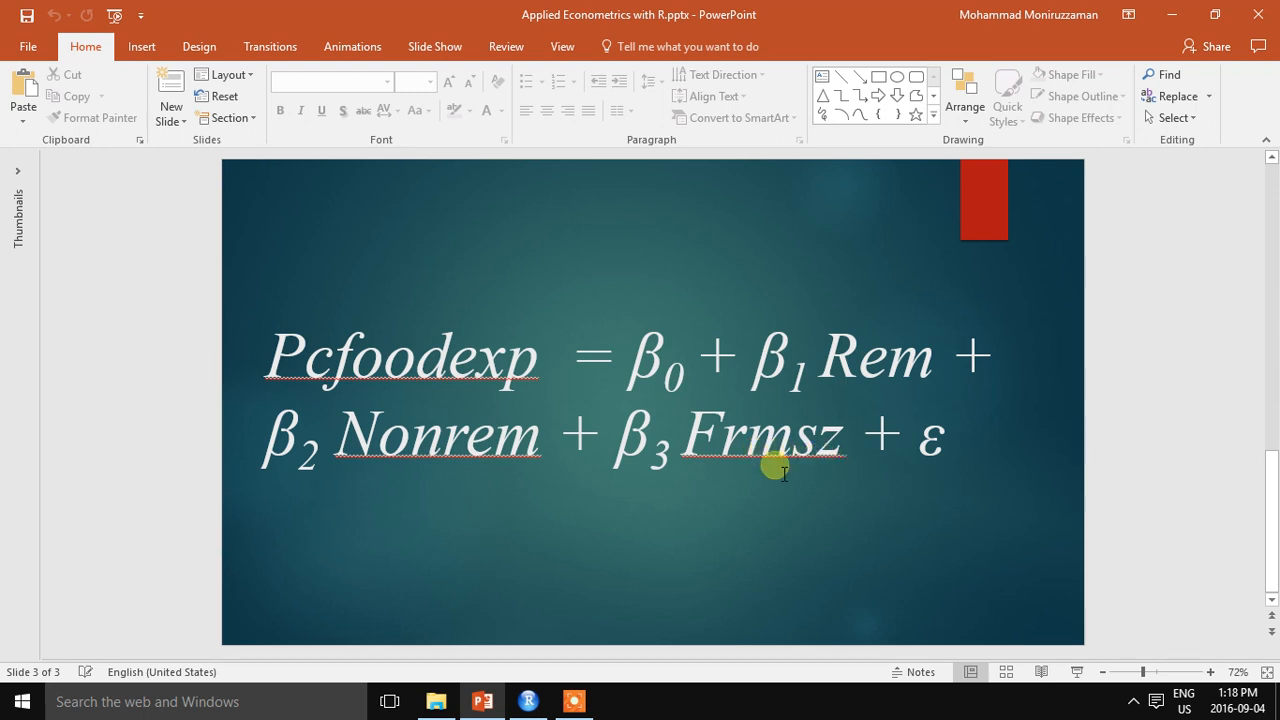
mouse_move(952, 448)
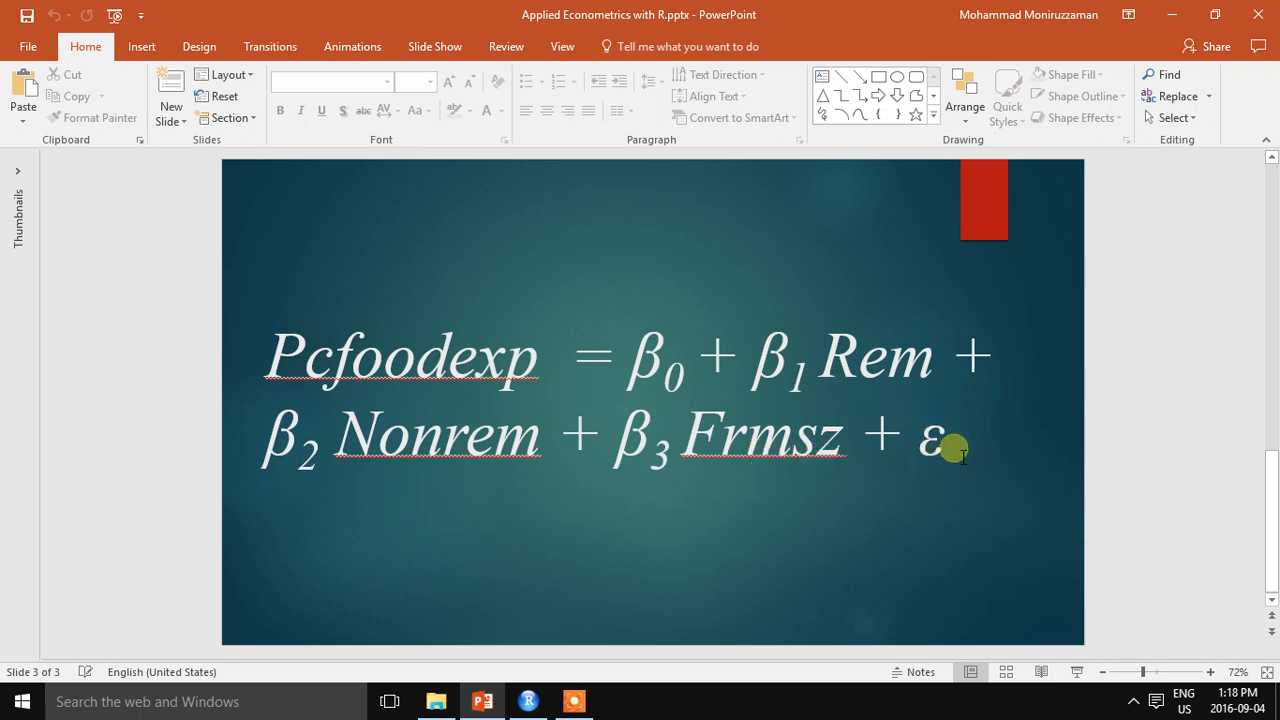
mouse_move(720, 384)
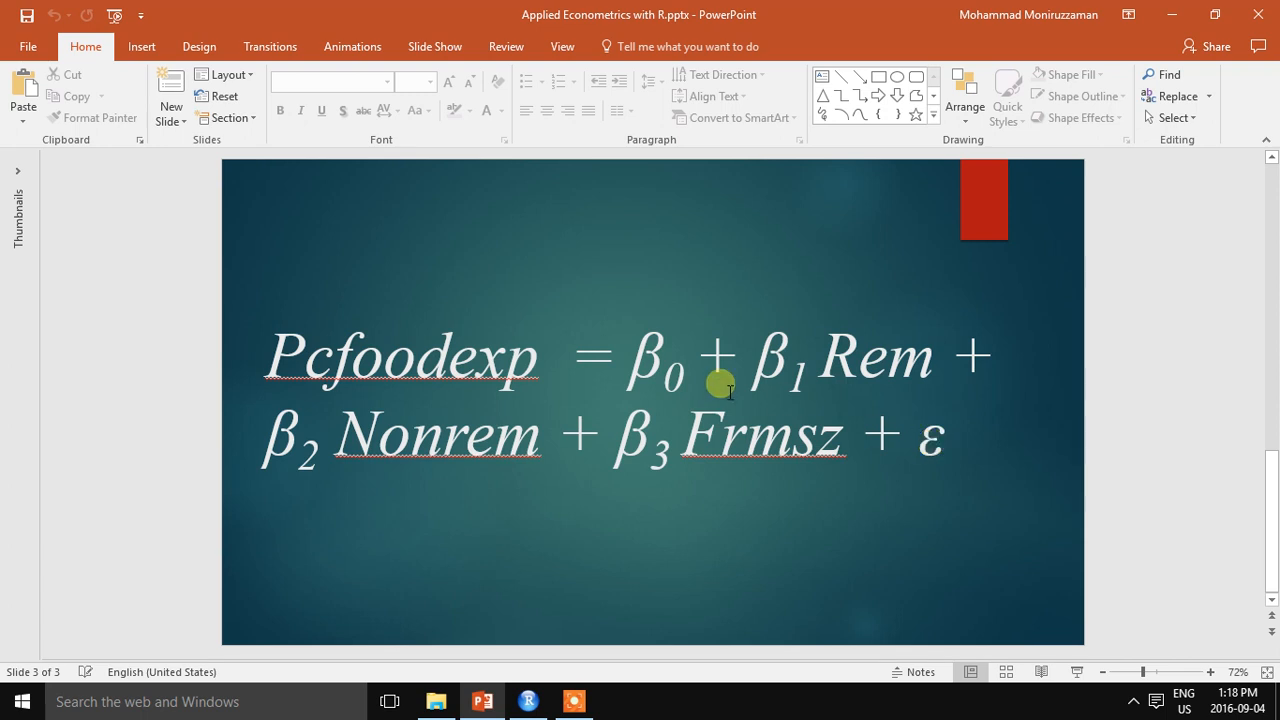
mouse_move(590, 456)
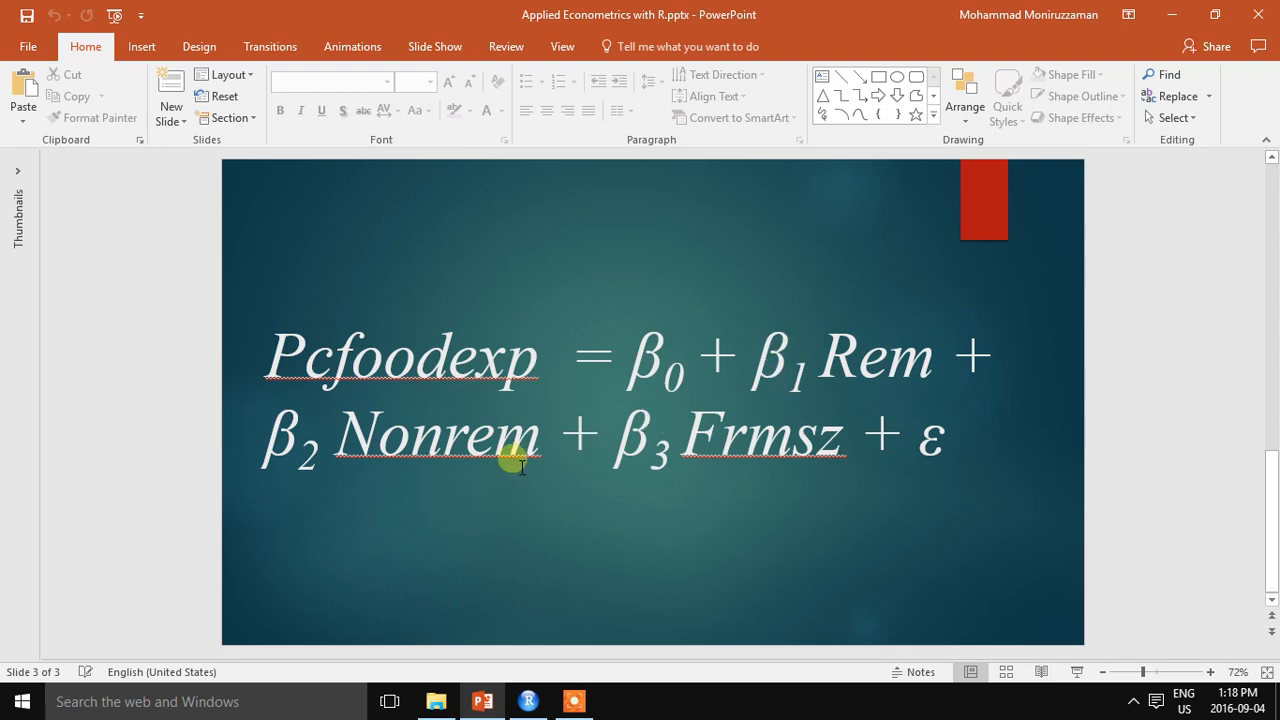
mouse_move(872, 368)
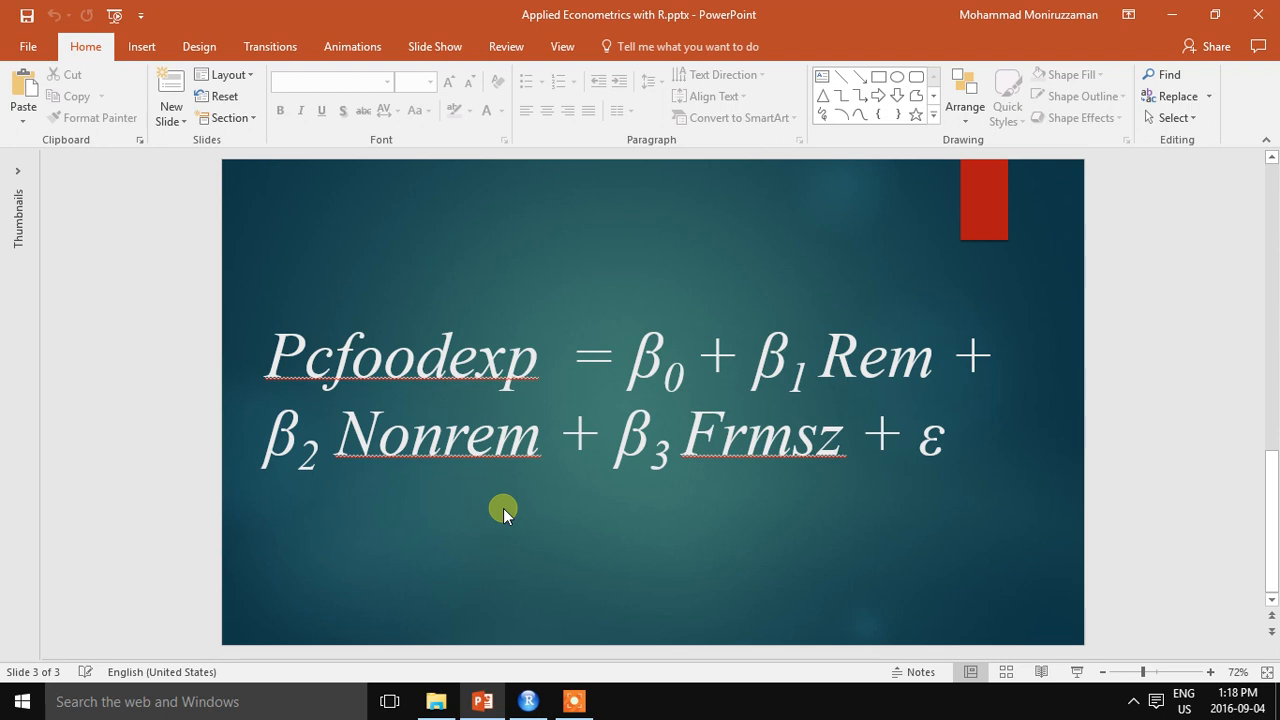
mouse_move(938, 456)
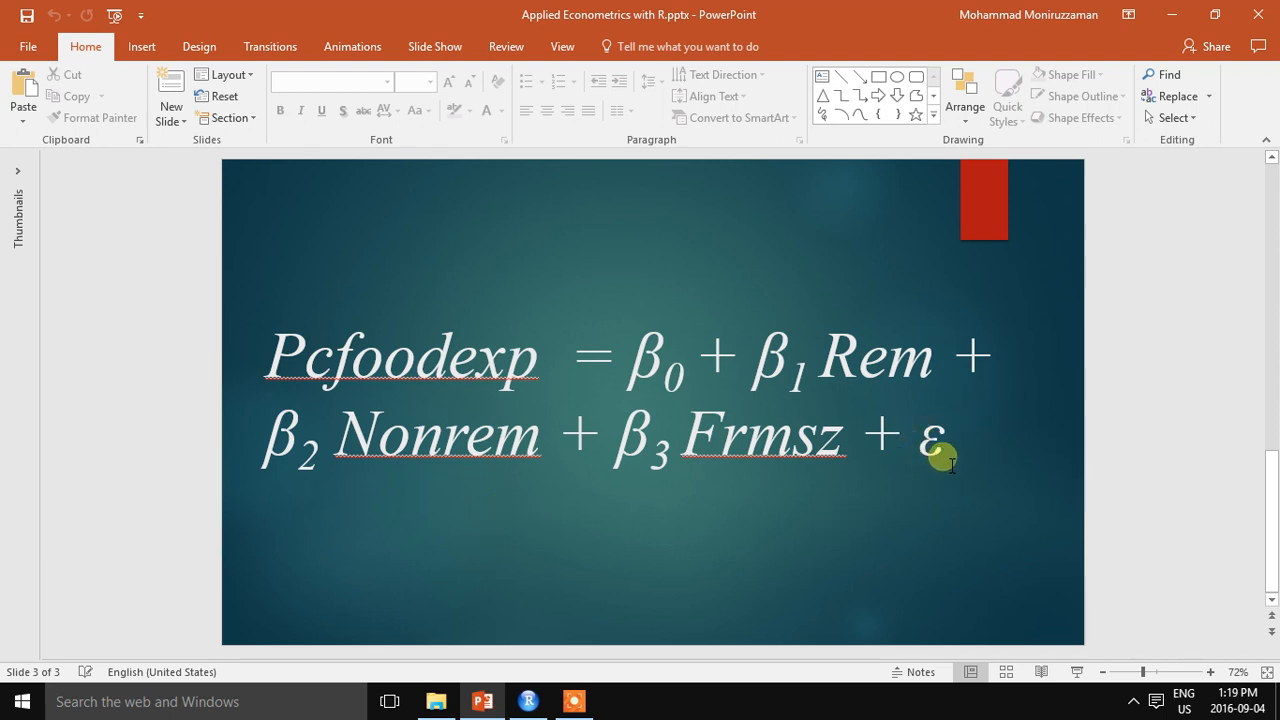
mouse_move(932, 430)
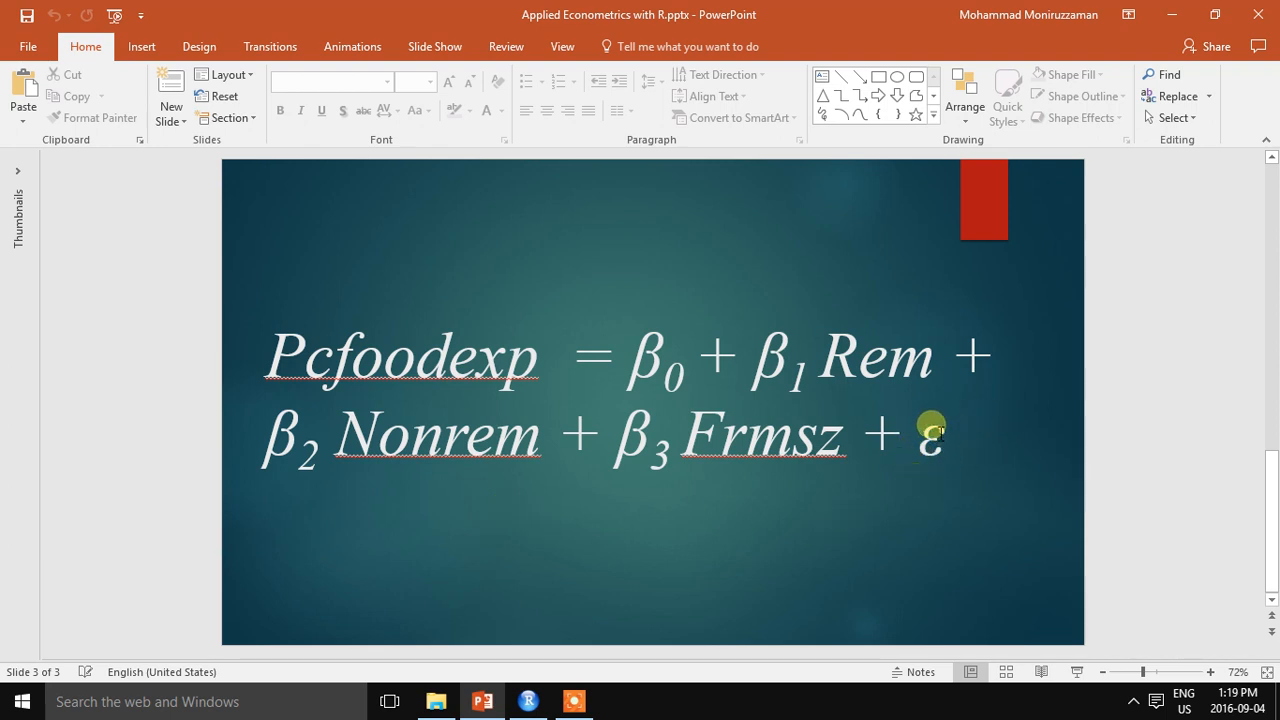
mouse_move(808, 414)
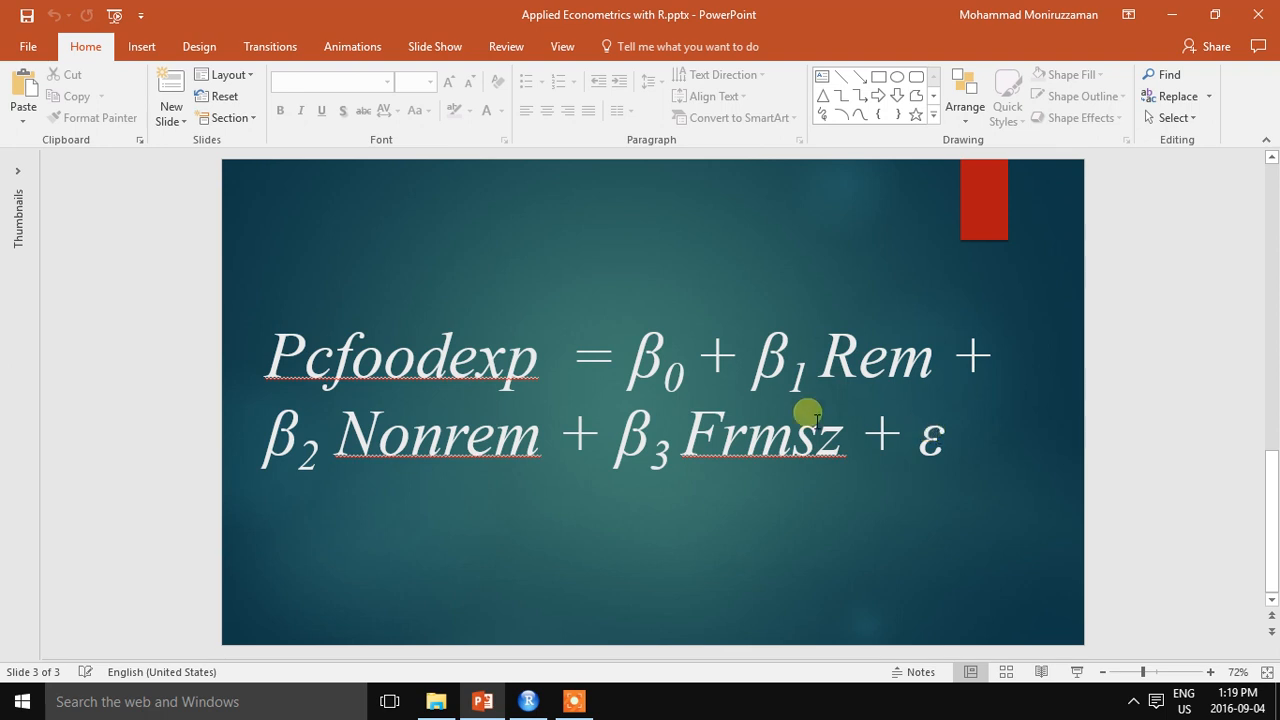
mouse_move(820, 440)
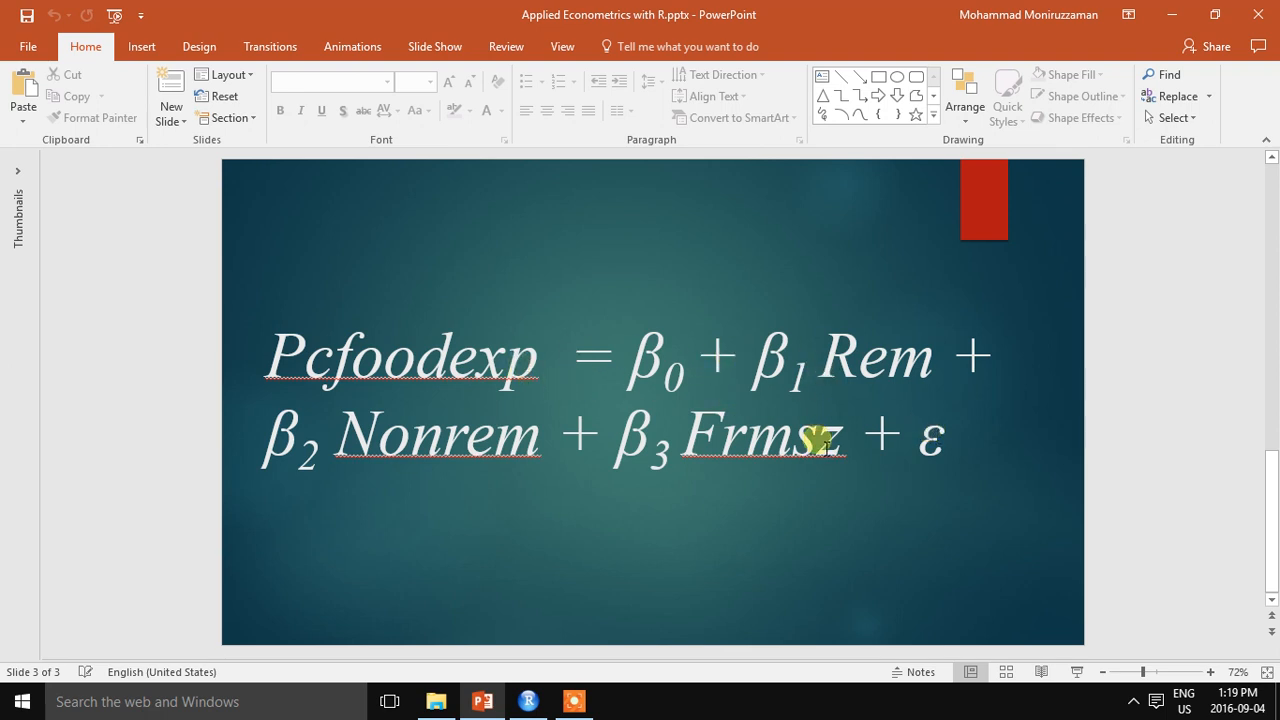
mouse_move(936, 428)
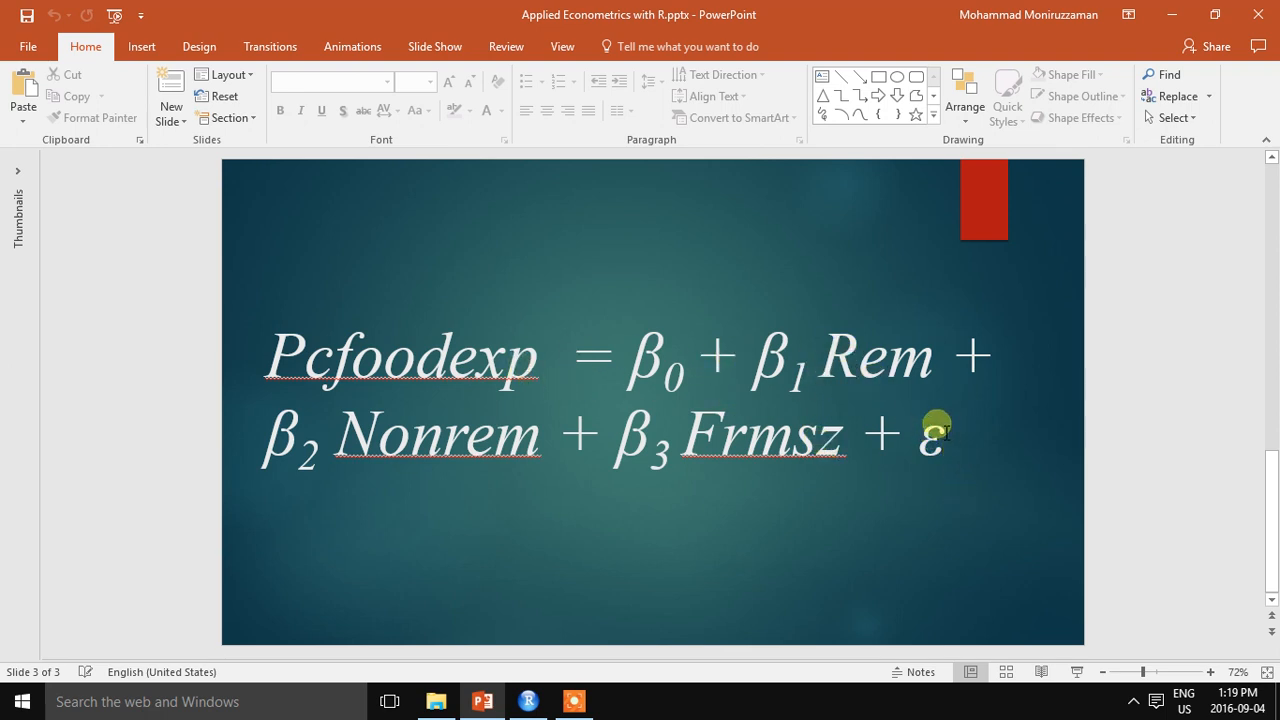
mouse_move(850, 356)
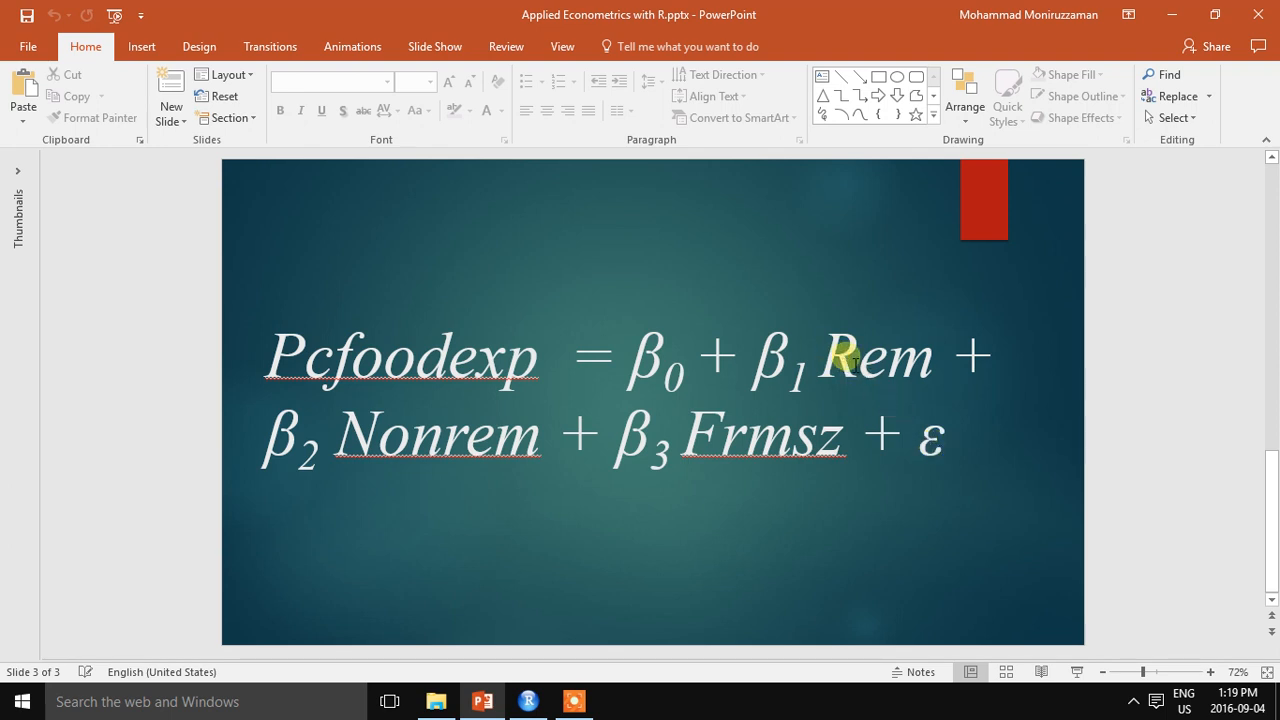
mouse_move(844, 450)
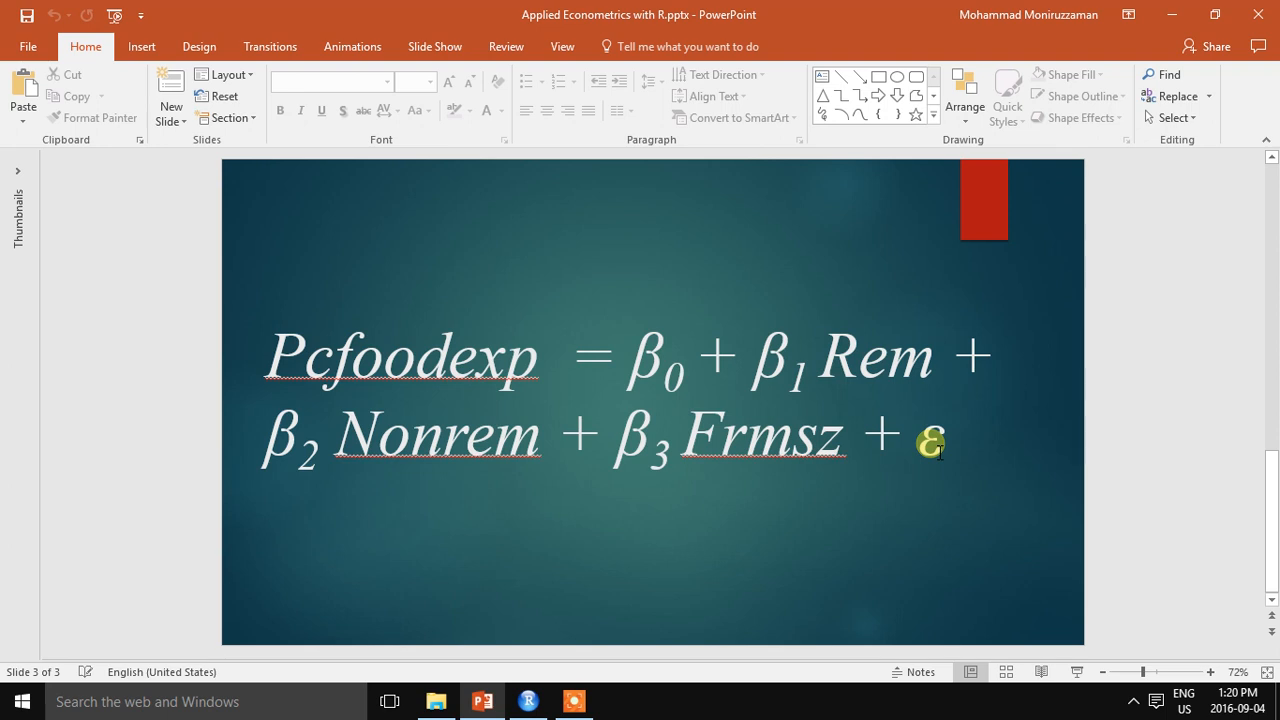
mouse_move(970, 436)
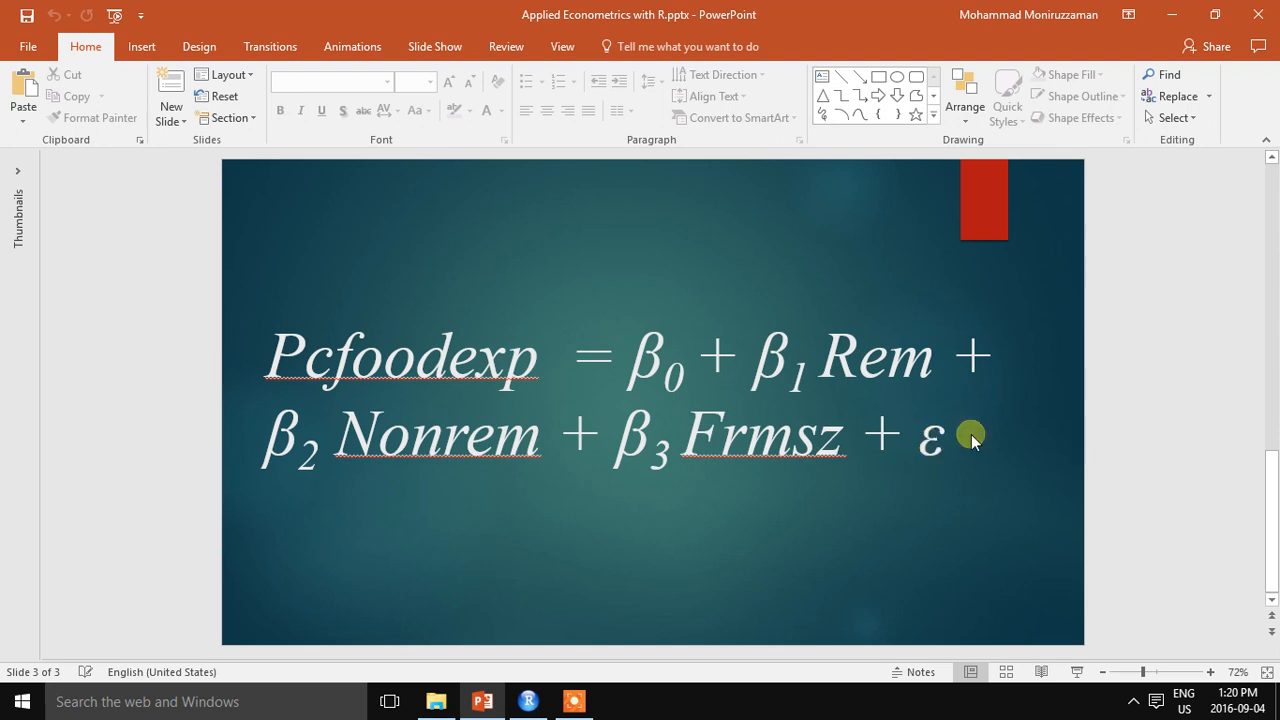
mouse_move(864, 370)
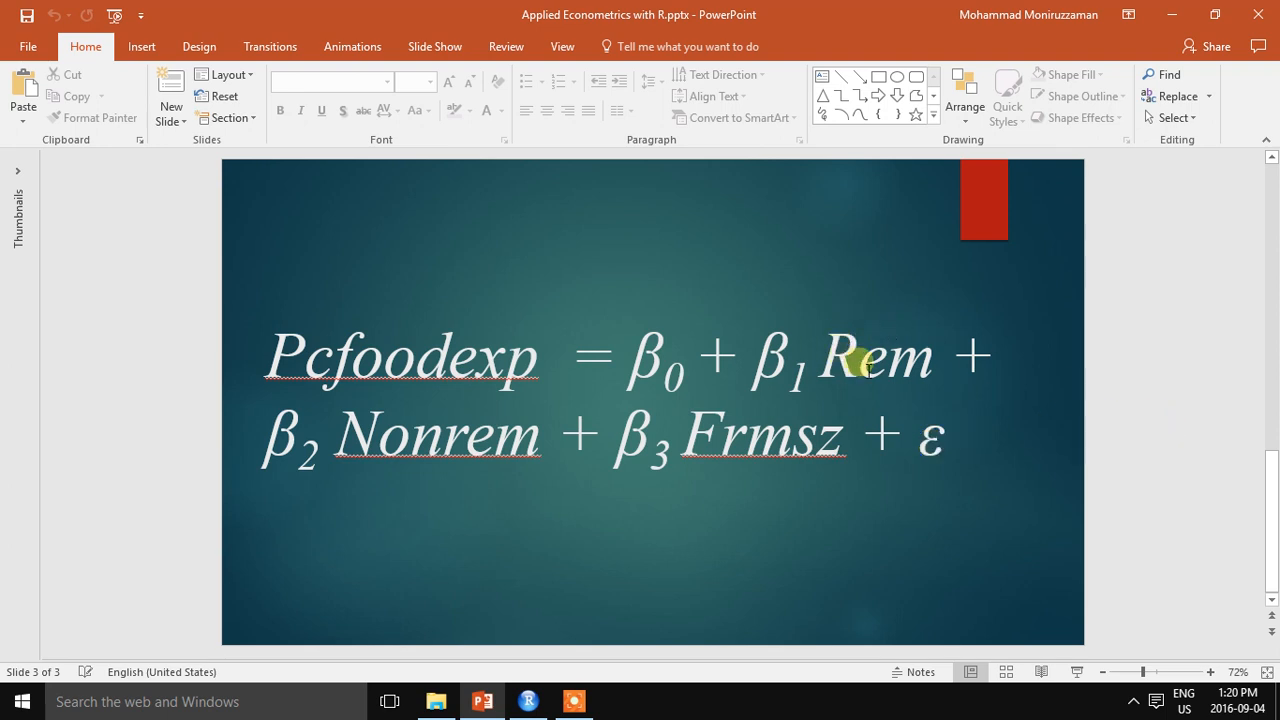
mouse_move(378, 440)
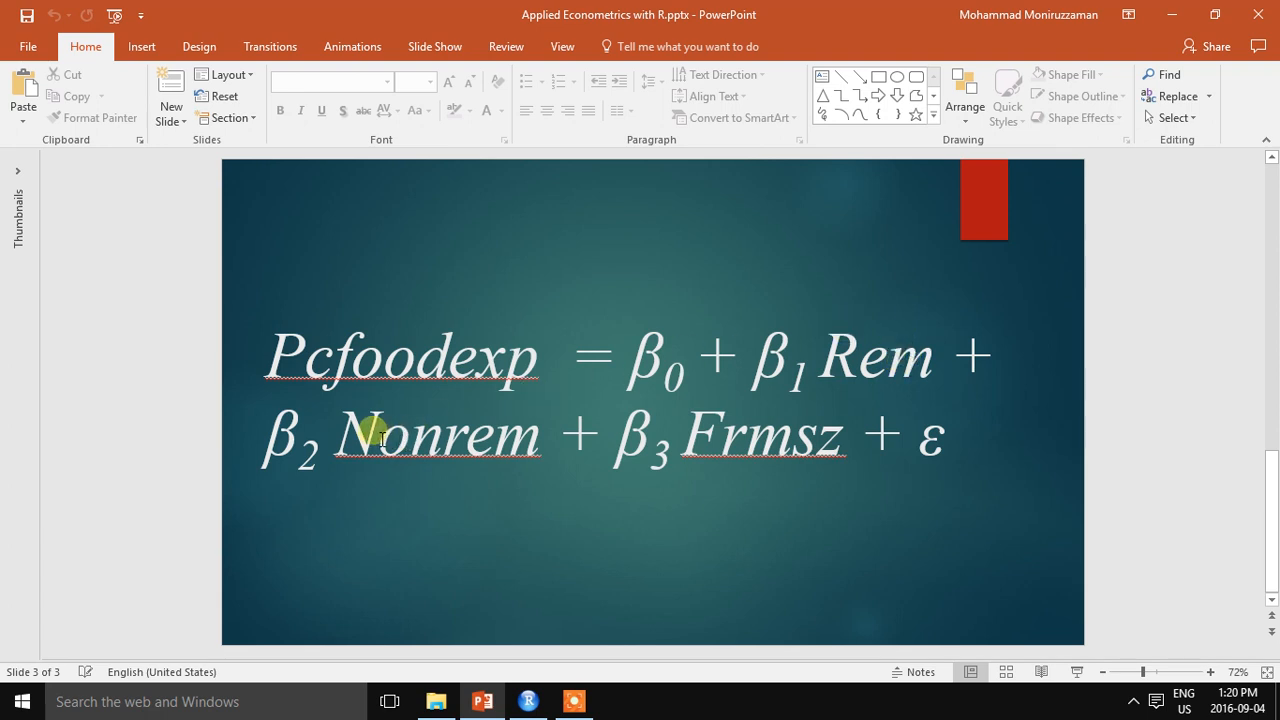
mouse_move(678, 442)
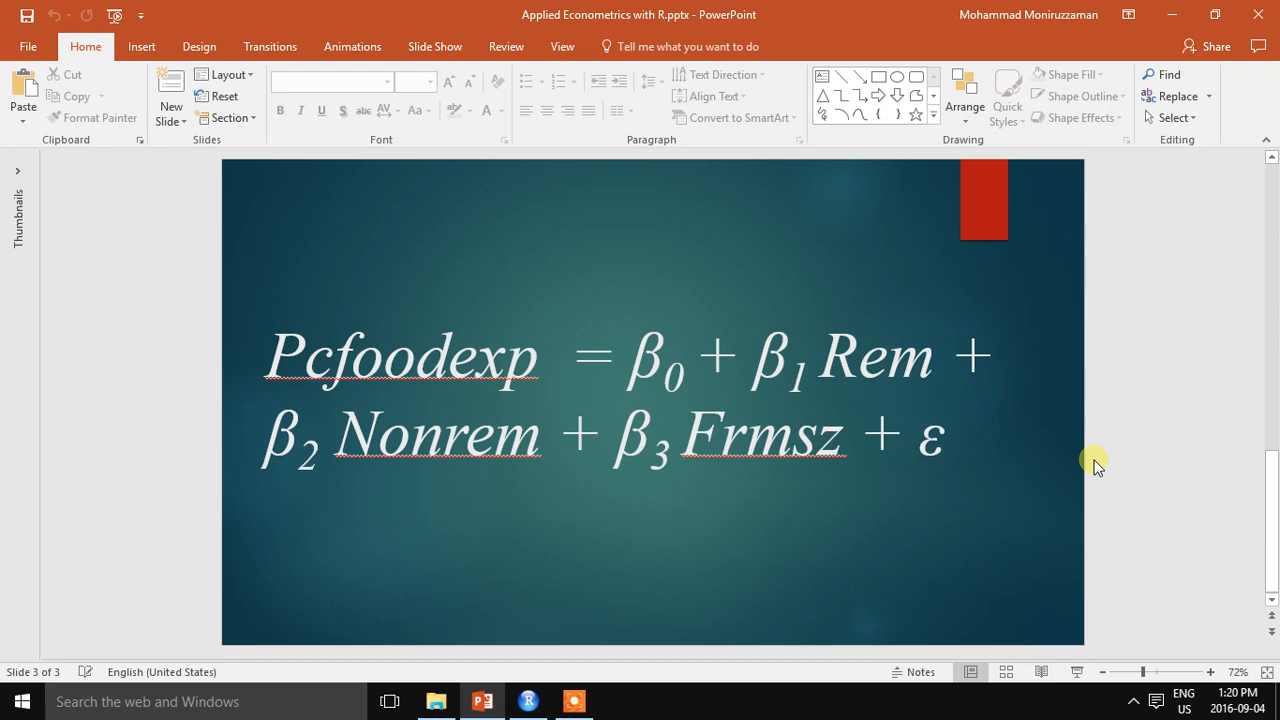
mouse_move(820, 336)
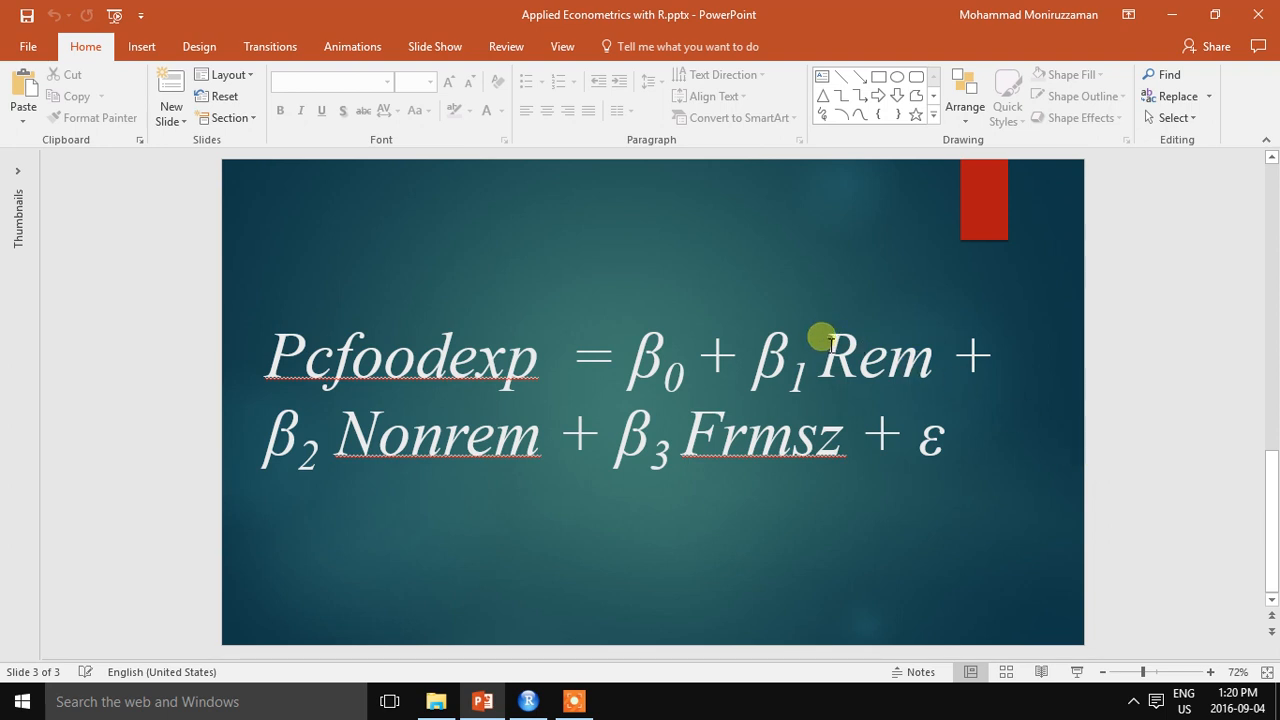
mouse_move(372, 504)
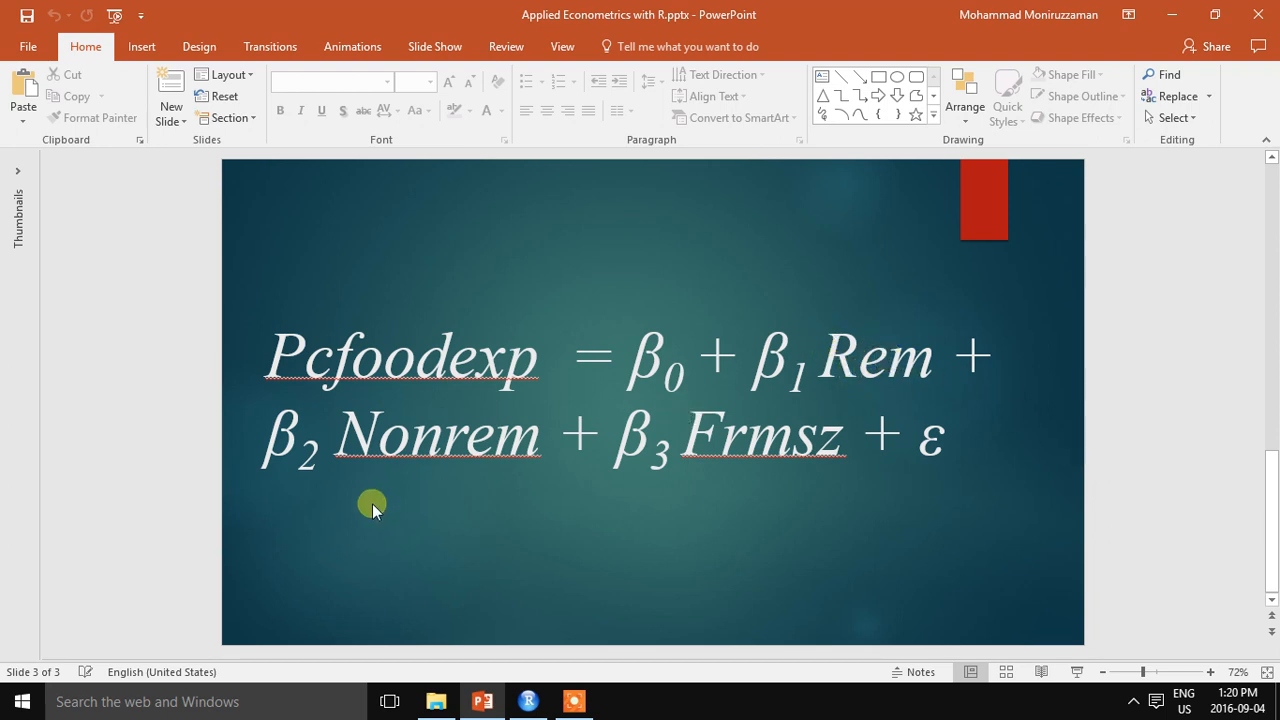
mouse_move(968, 448)
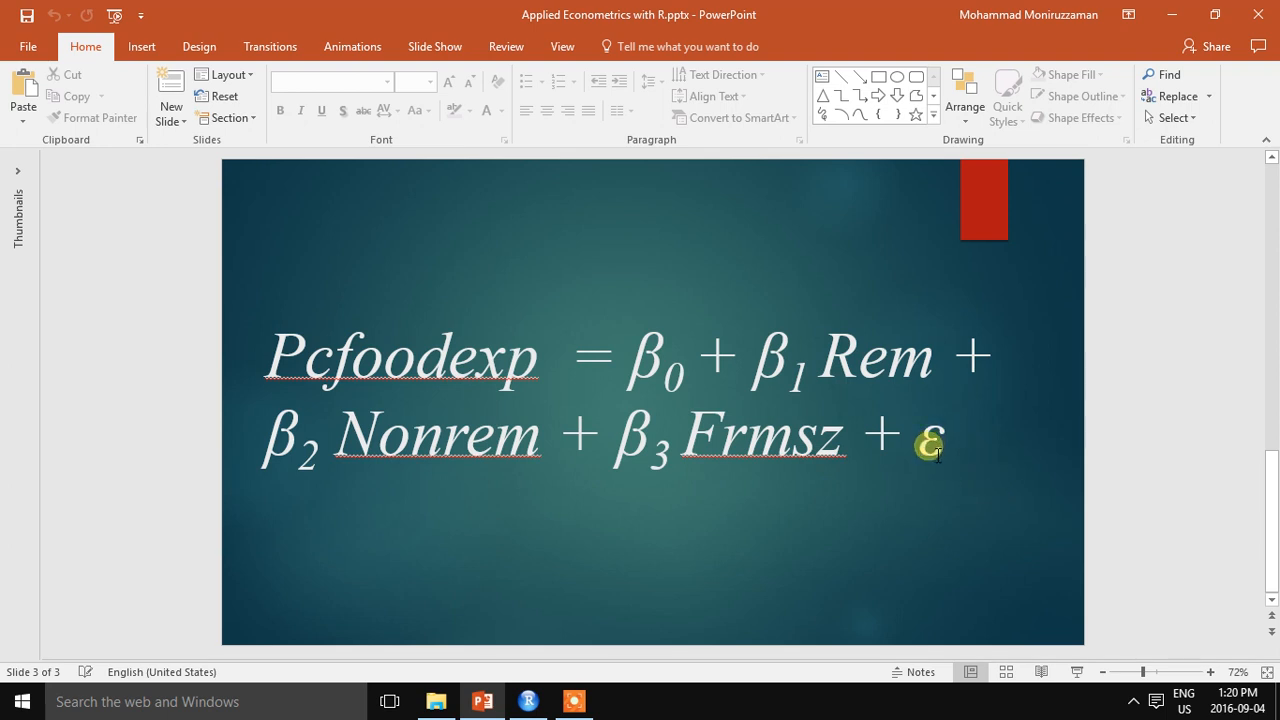
mouse_move(1056, 460)
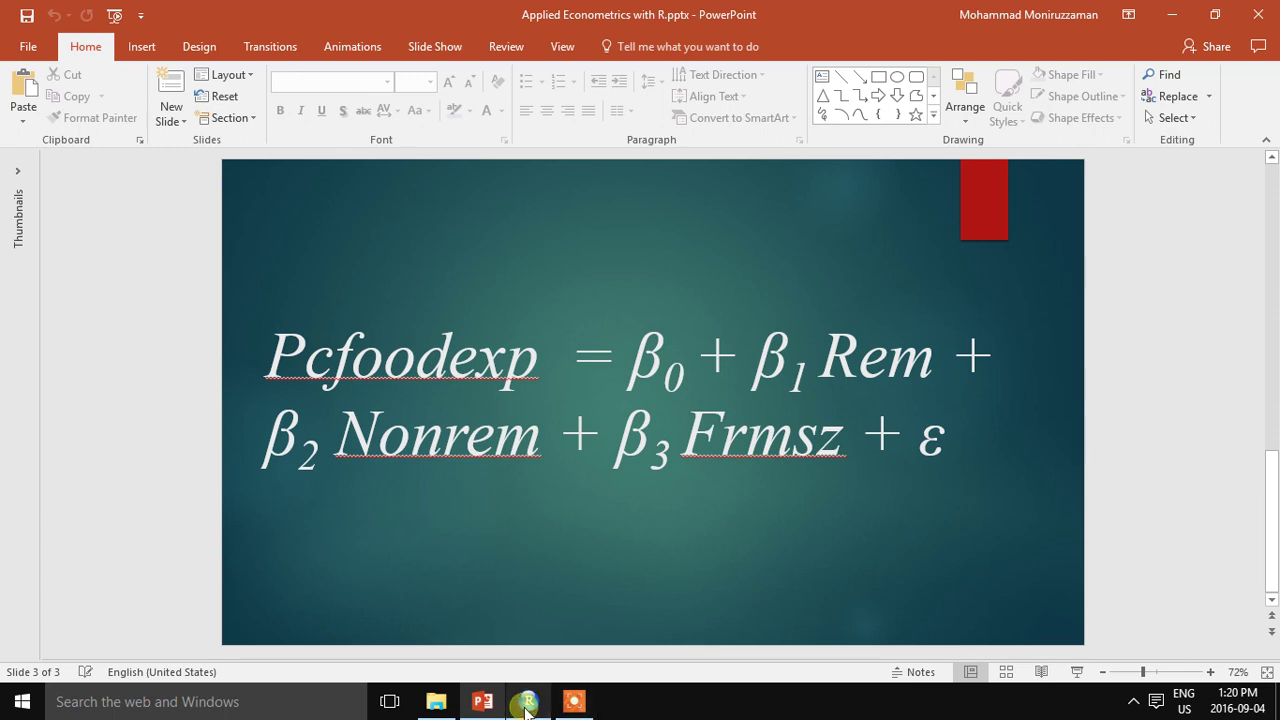
Switch from PowerPoint to RStudio where mydata holds phddata.csv (753 obs, 55 variables)
left_click(526, 700)
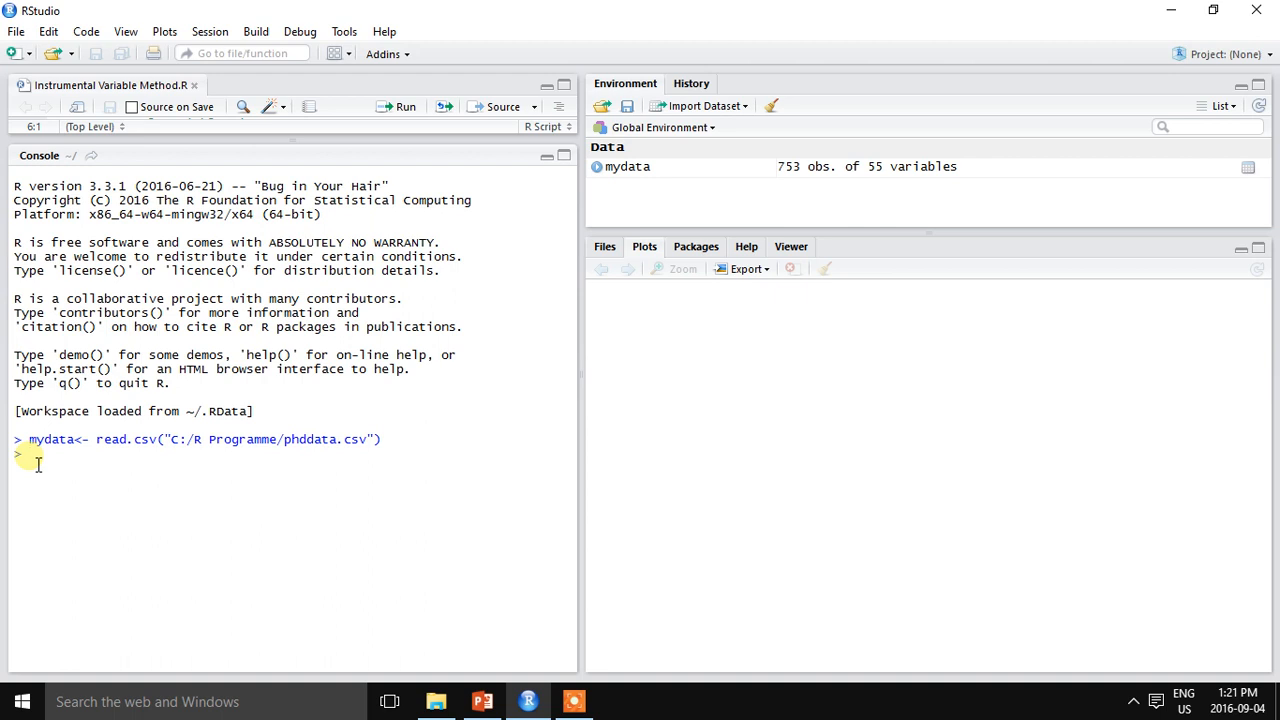
Load the AER package with library(AER) in the console
type("li")
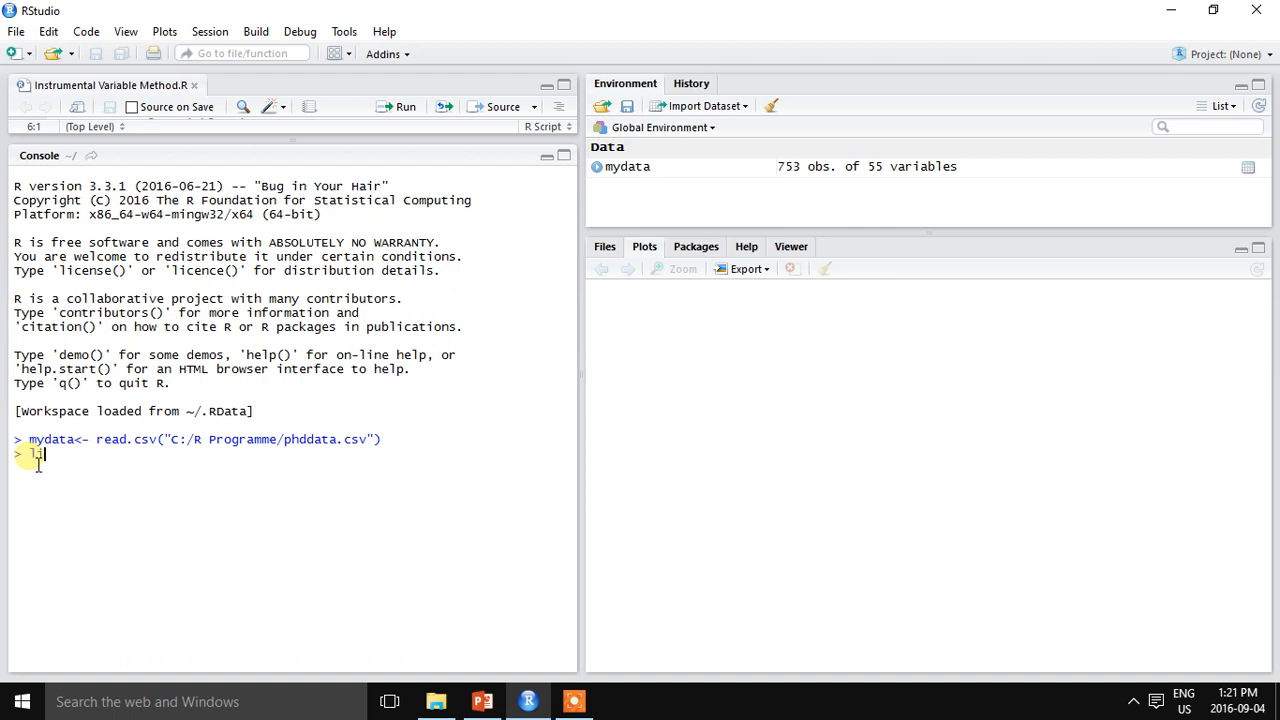
type("library()")
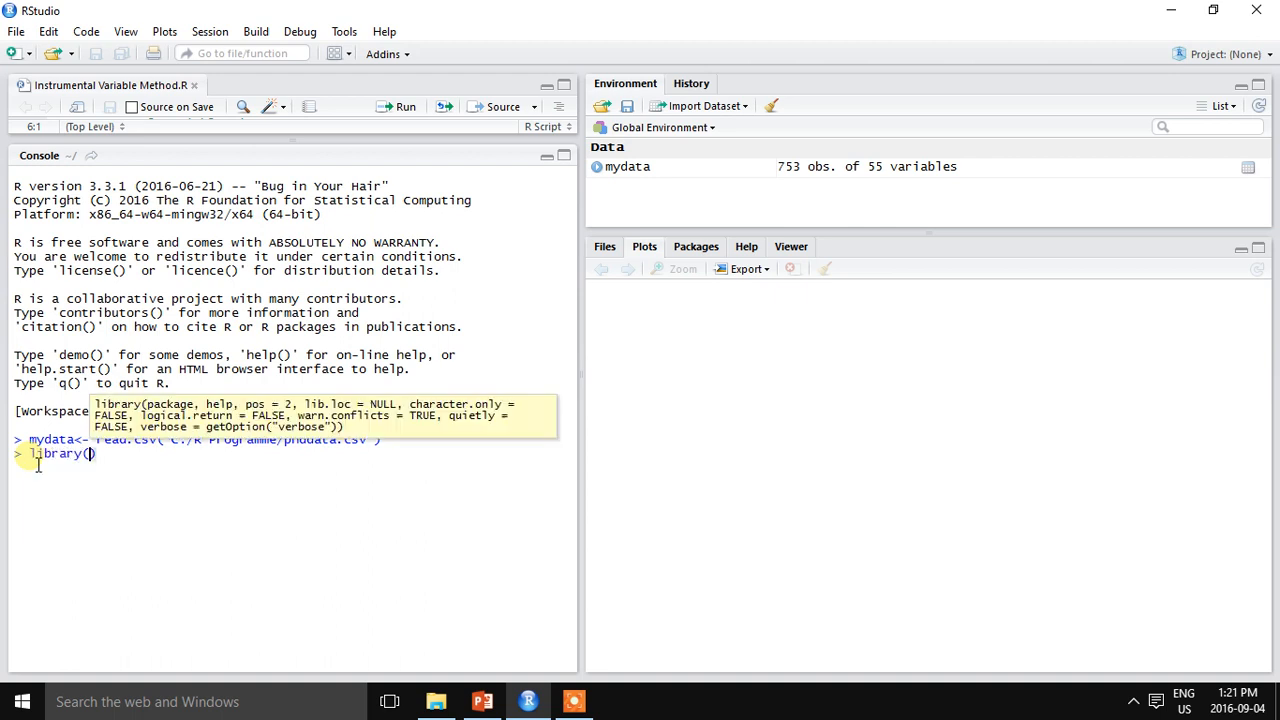
type("AER")
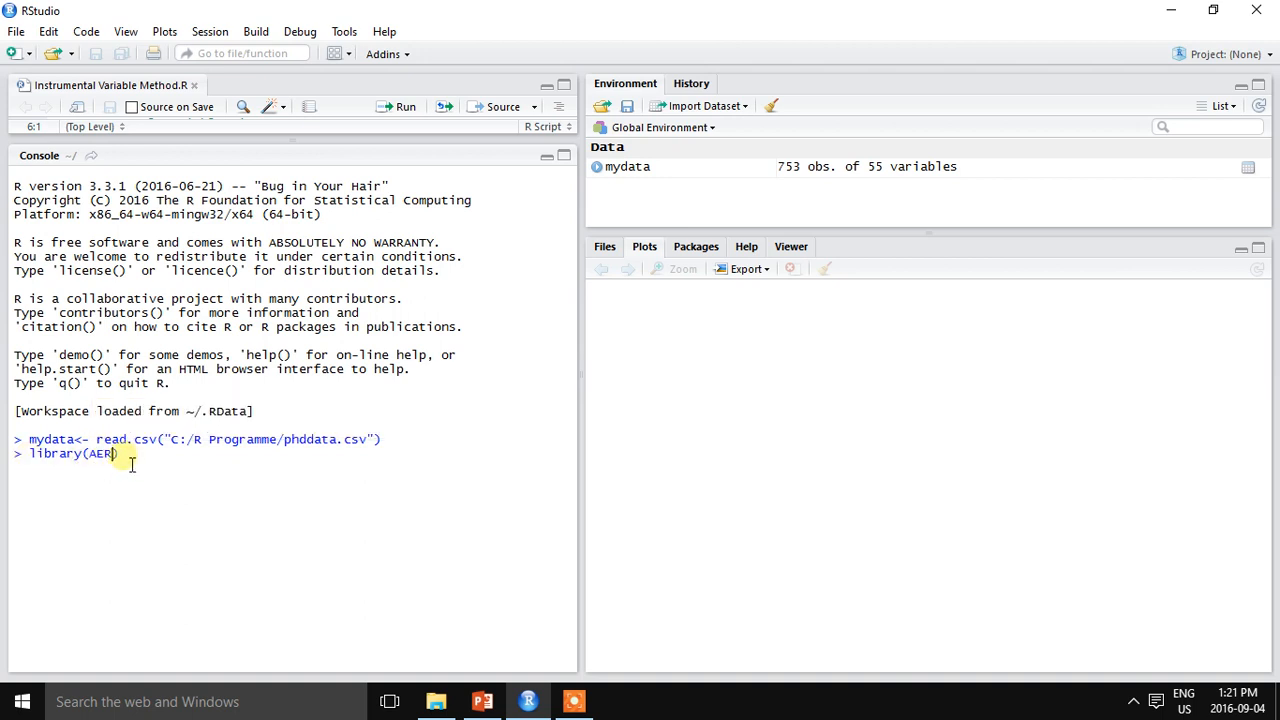
key("Return")
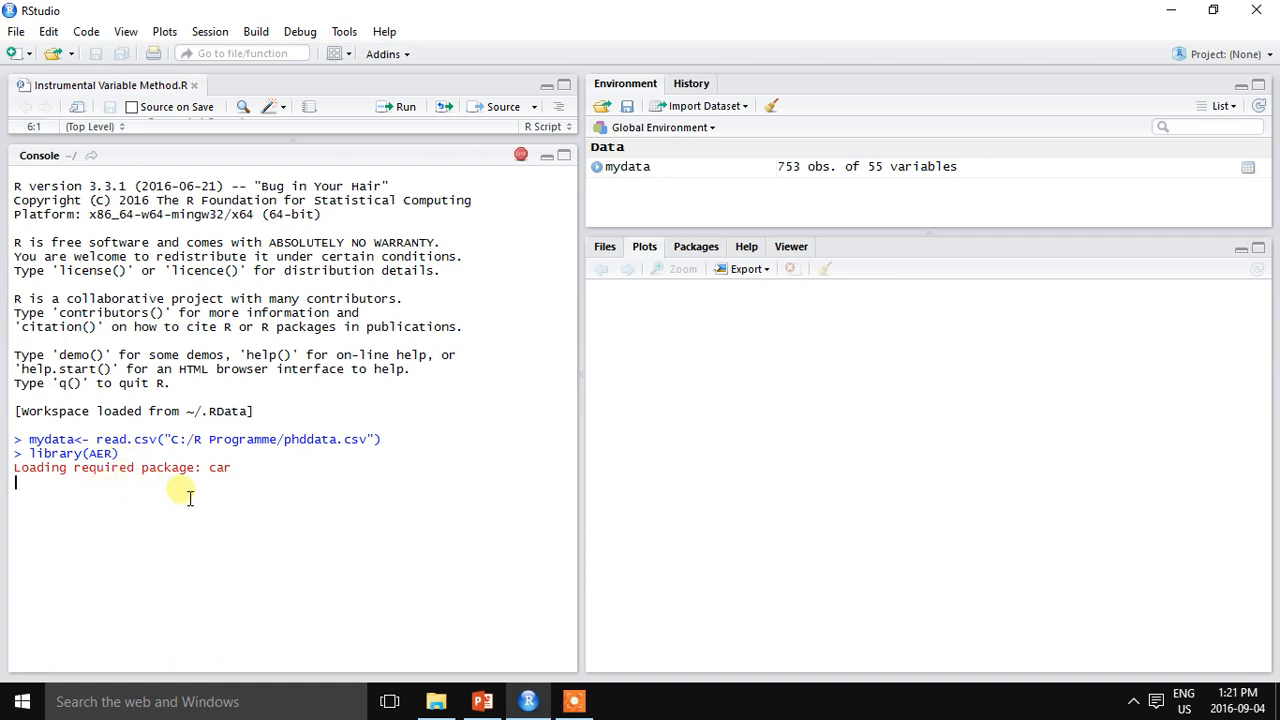
mouse_move(182, 536)
type("attach(mydata)")
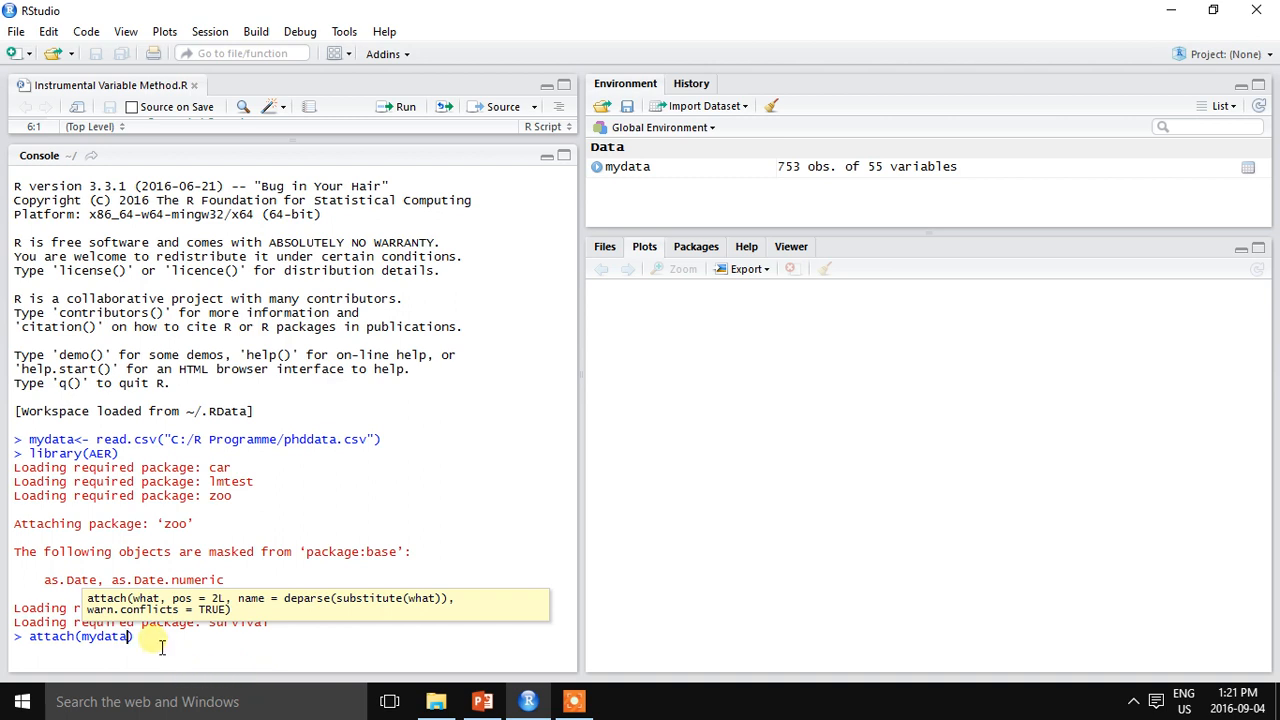
Run attach(mydata) so the dataset's variables are directly usable
key("Return")
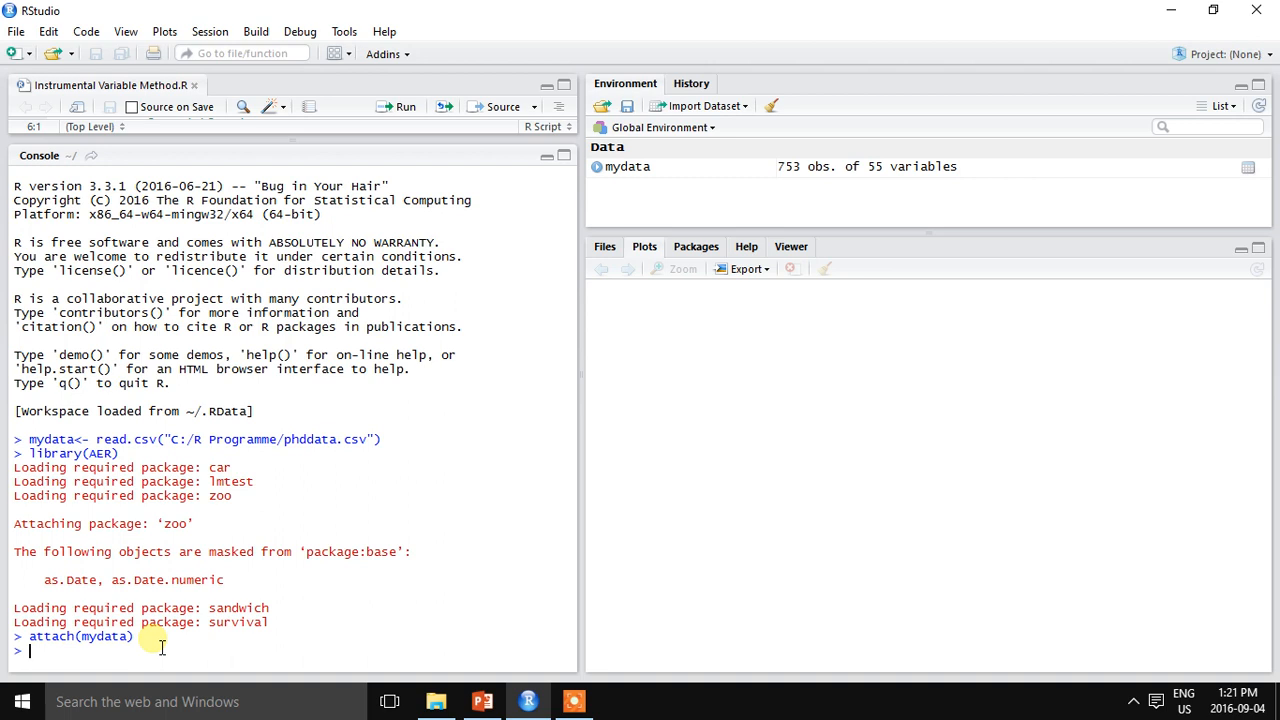
Enter ivreg<-ivreg(Pcfoodexp~Rem+Nonrem+Frmsz| in the console, instruments still pending
type("ivr")
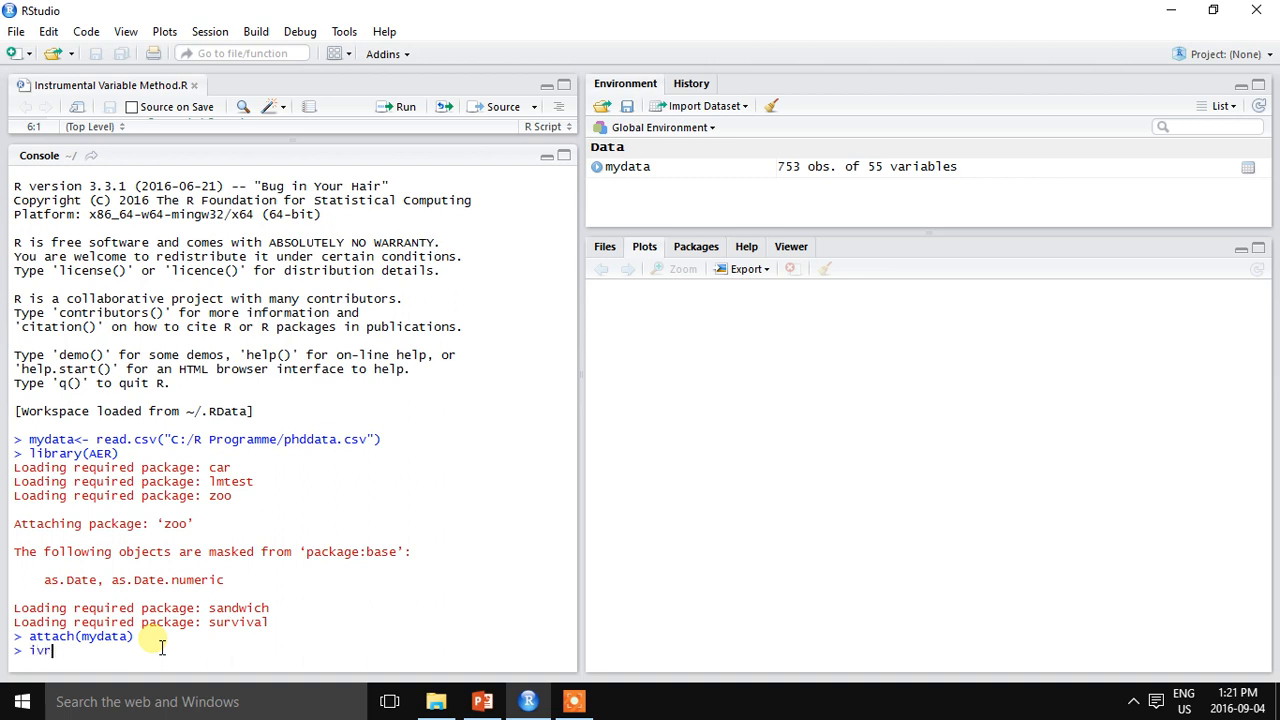
type("eg<")
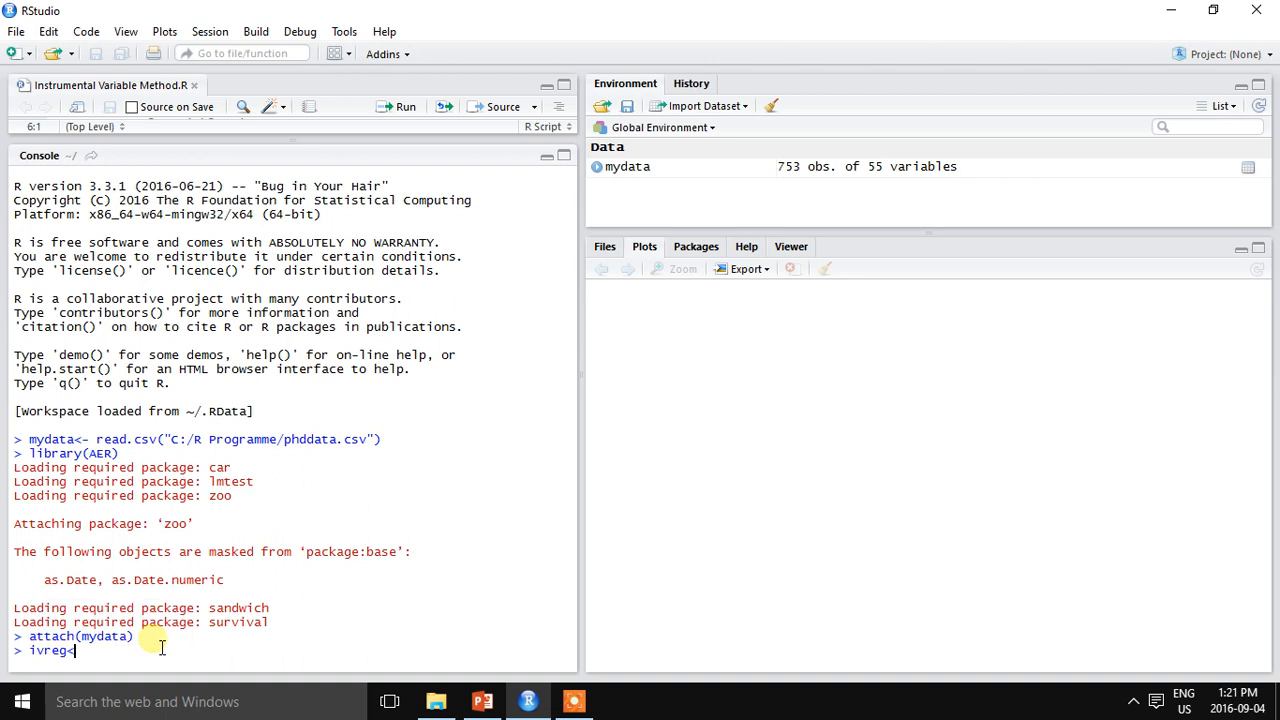
type("-")
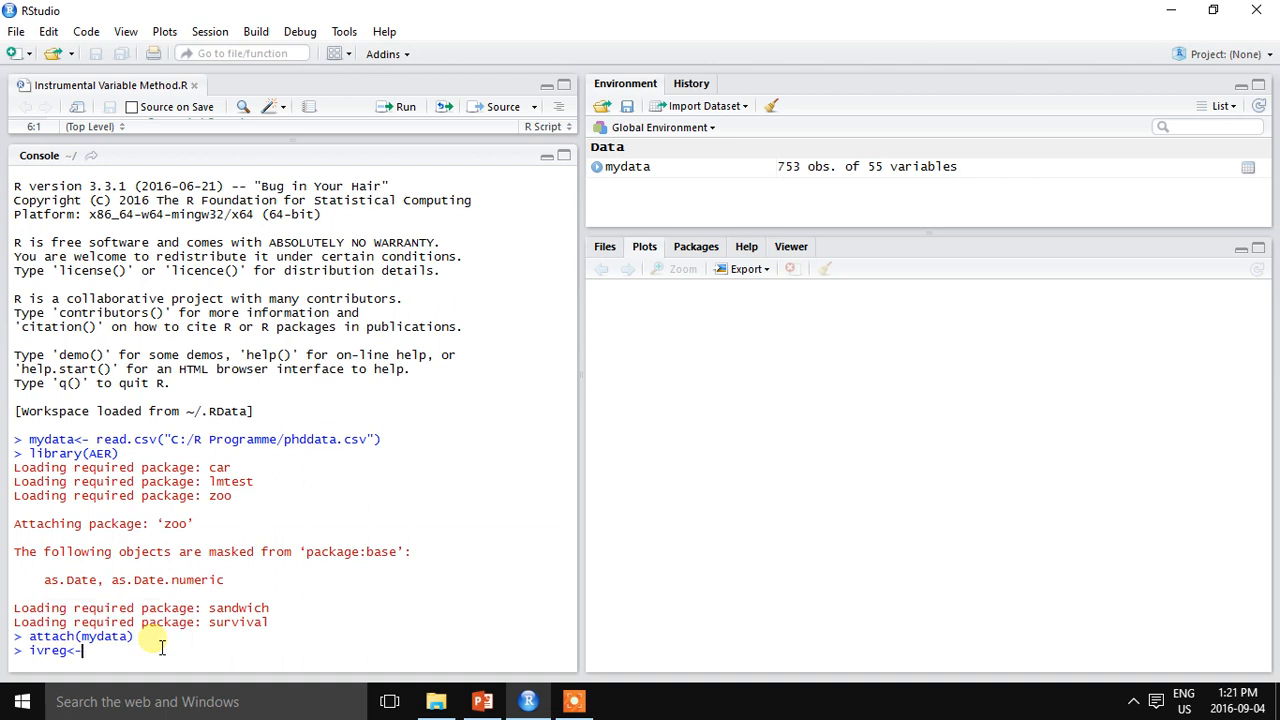
type("ivreg(")
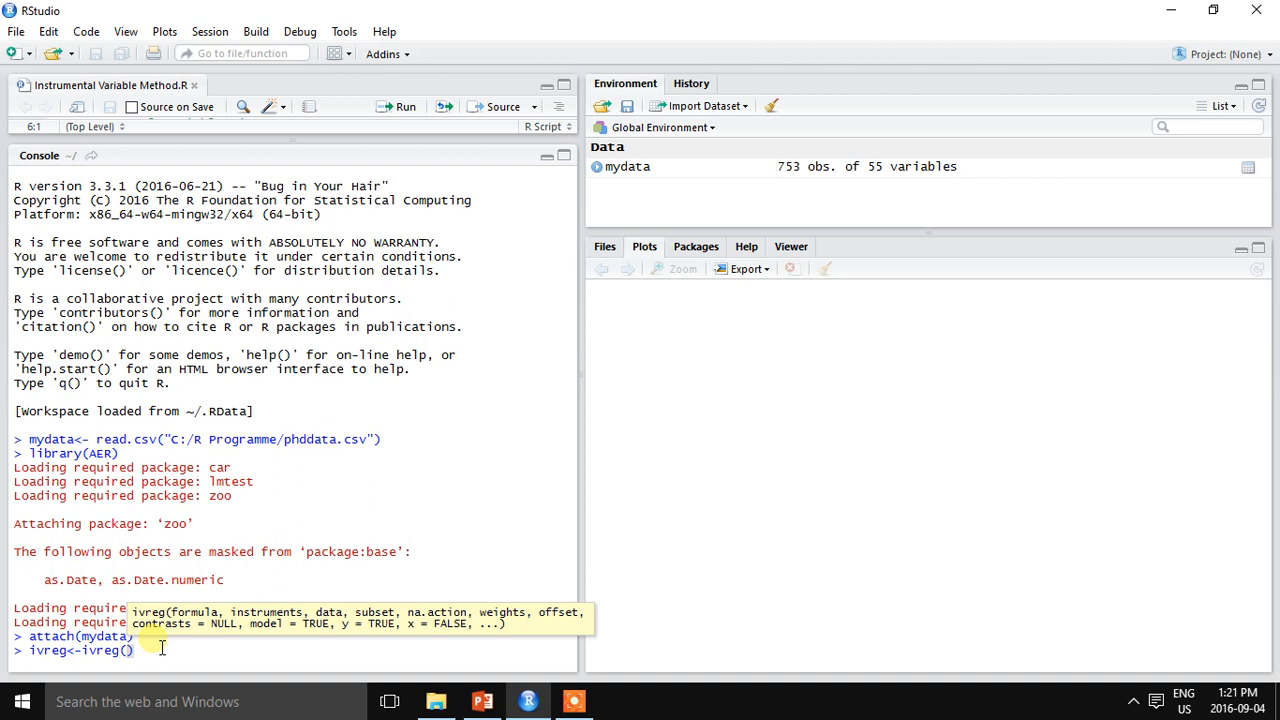
type("P")
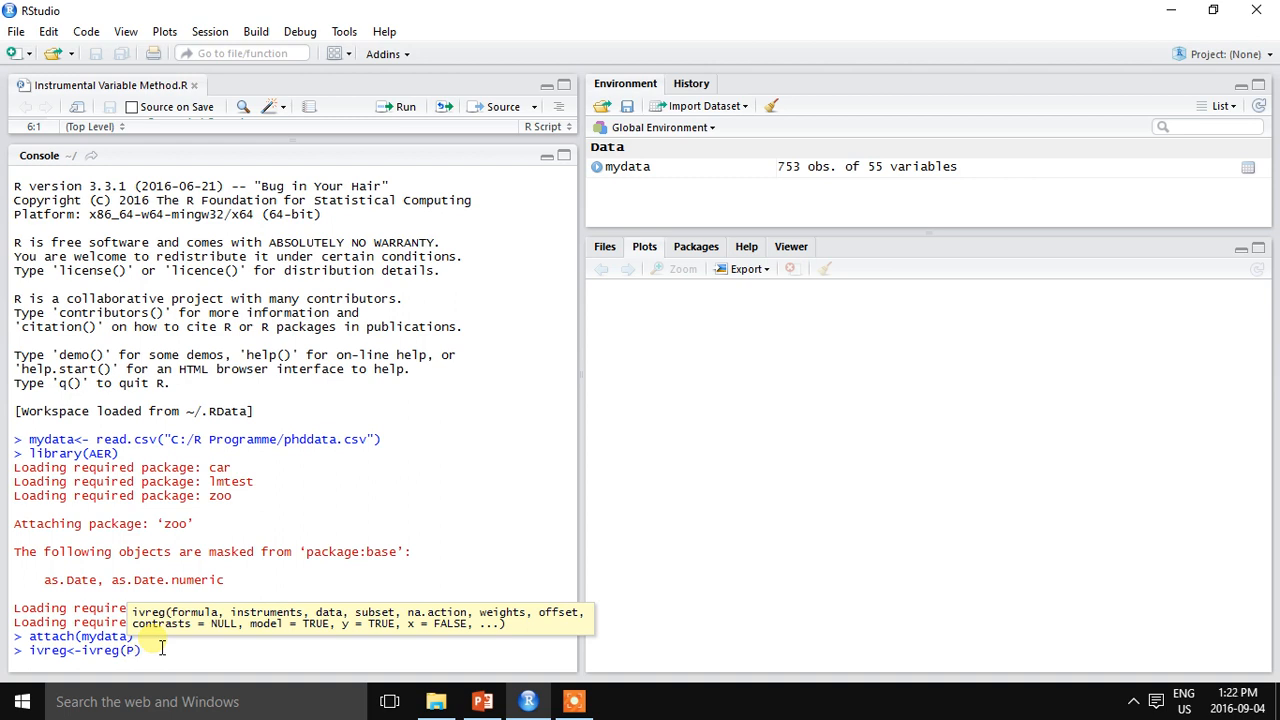
type("cfoodexp~")
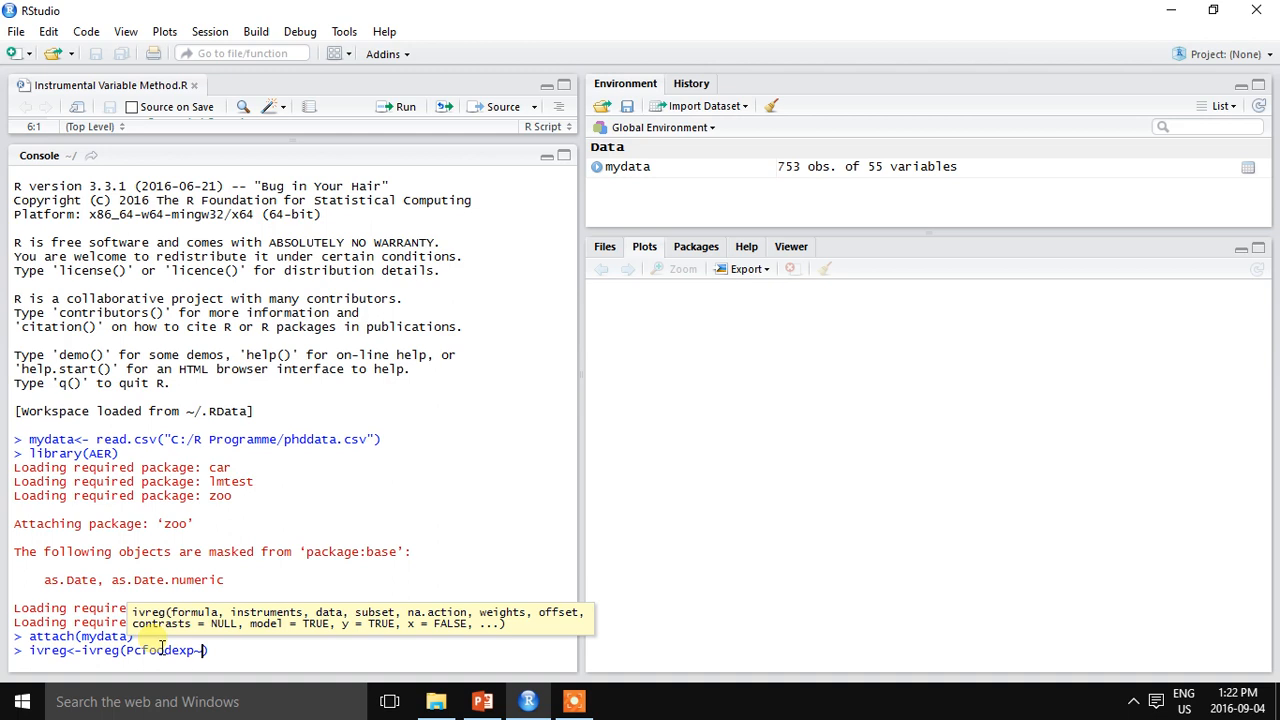
type("R")
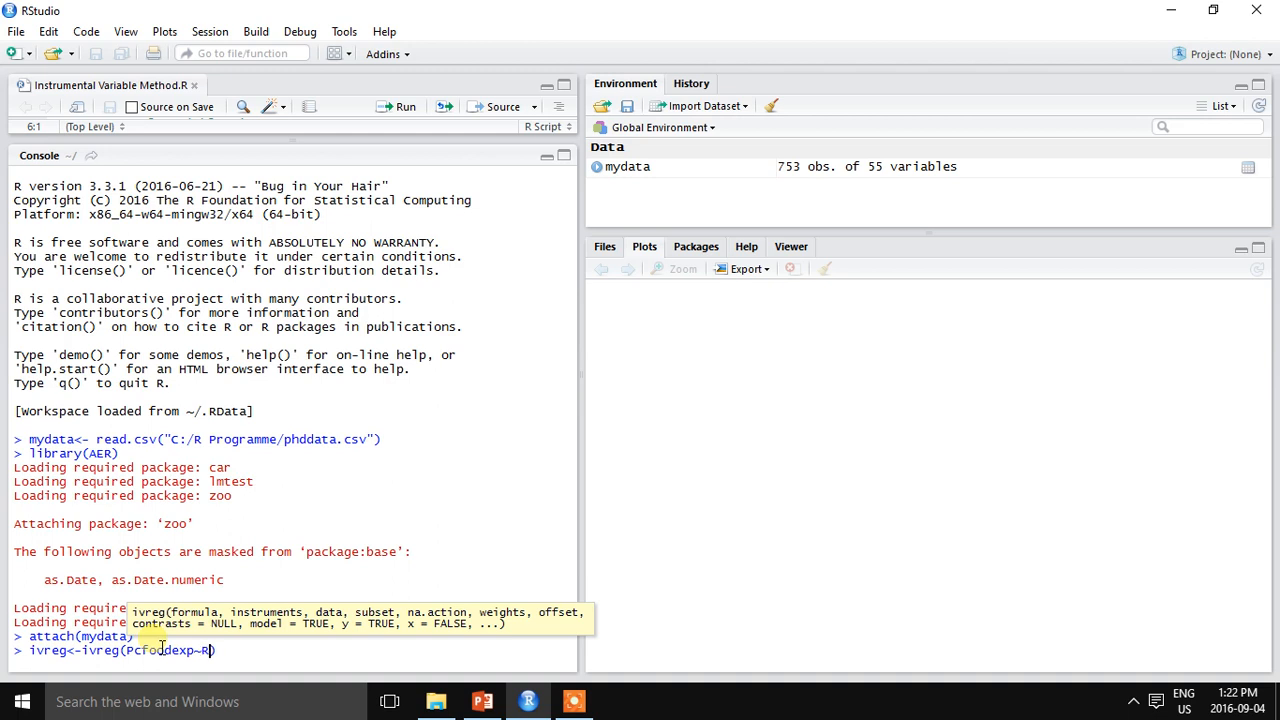
type("em")
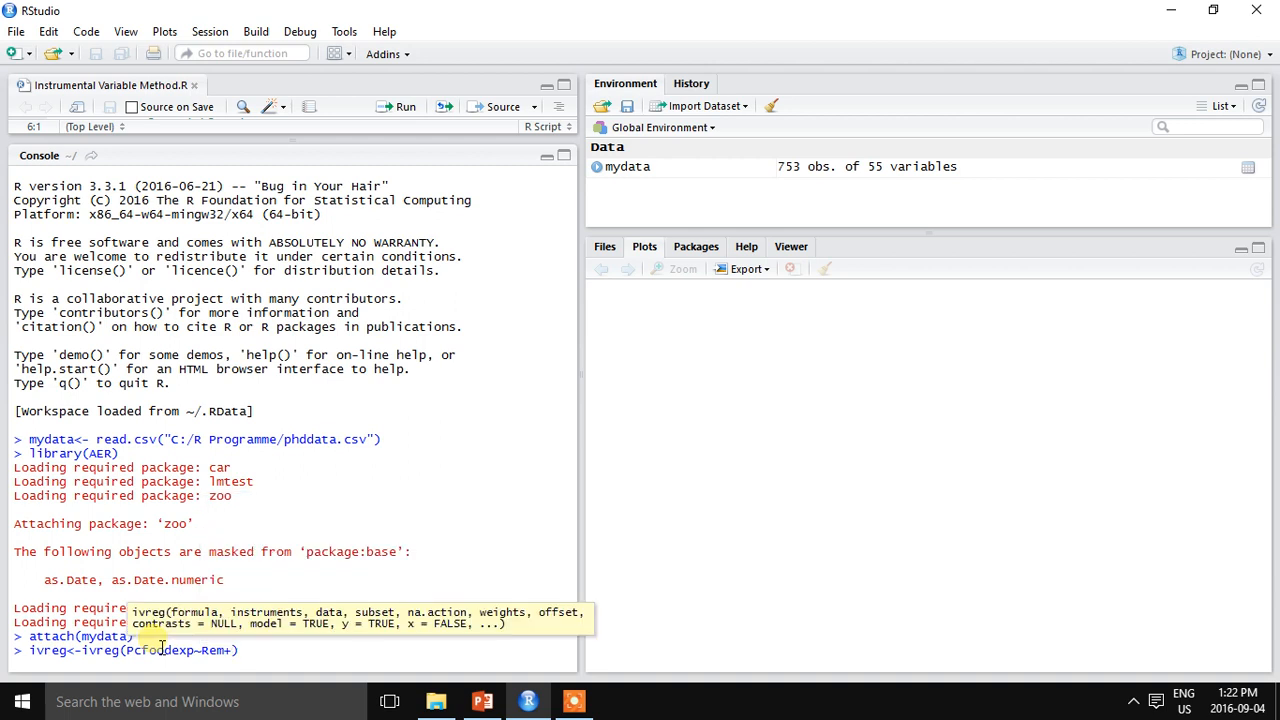
type("+Nonr")
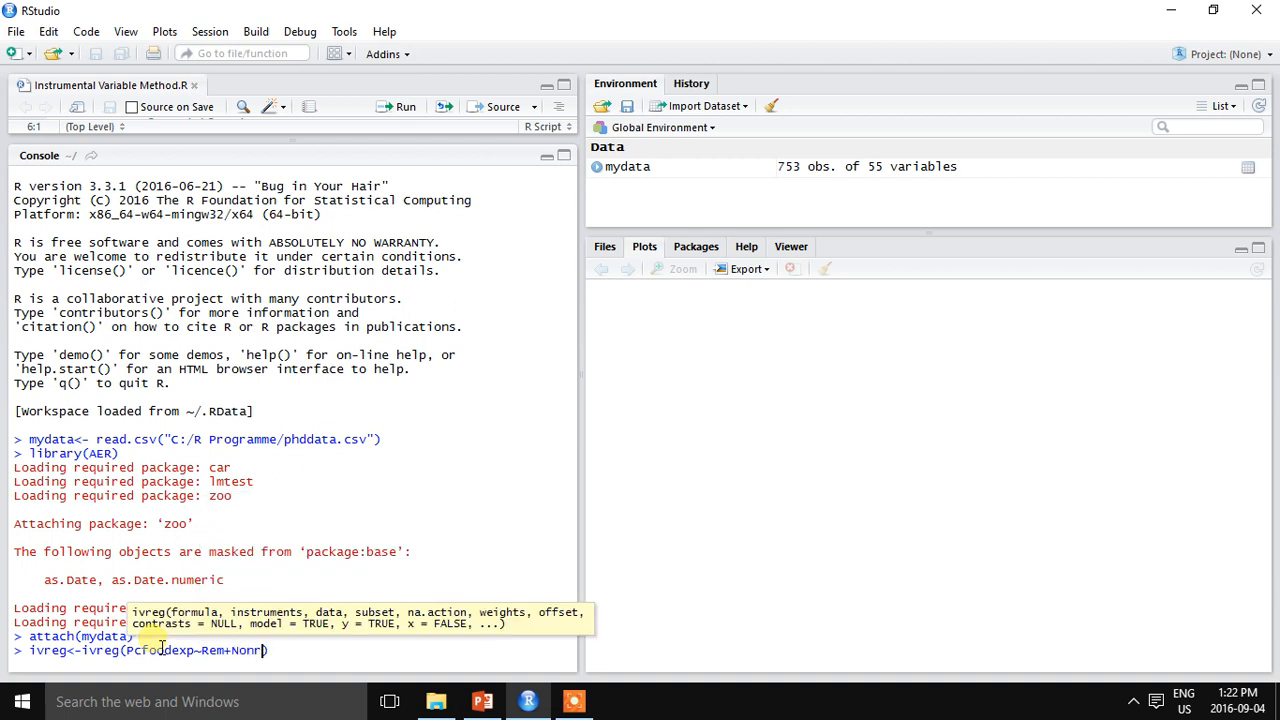
type("m+")
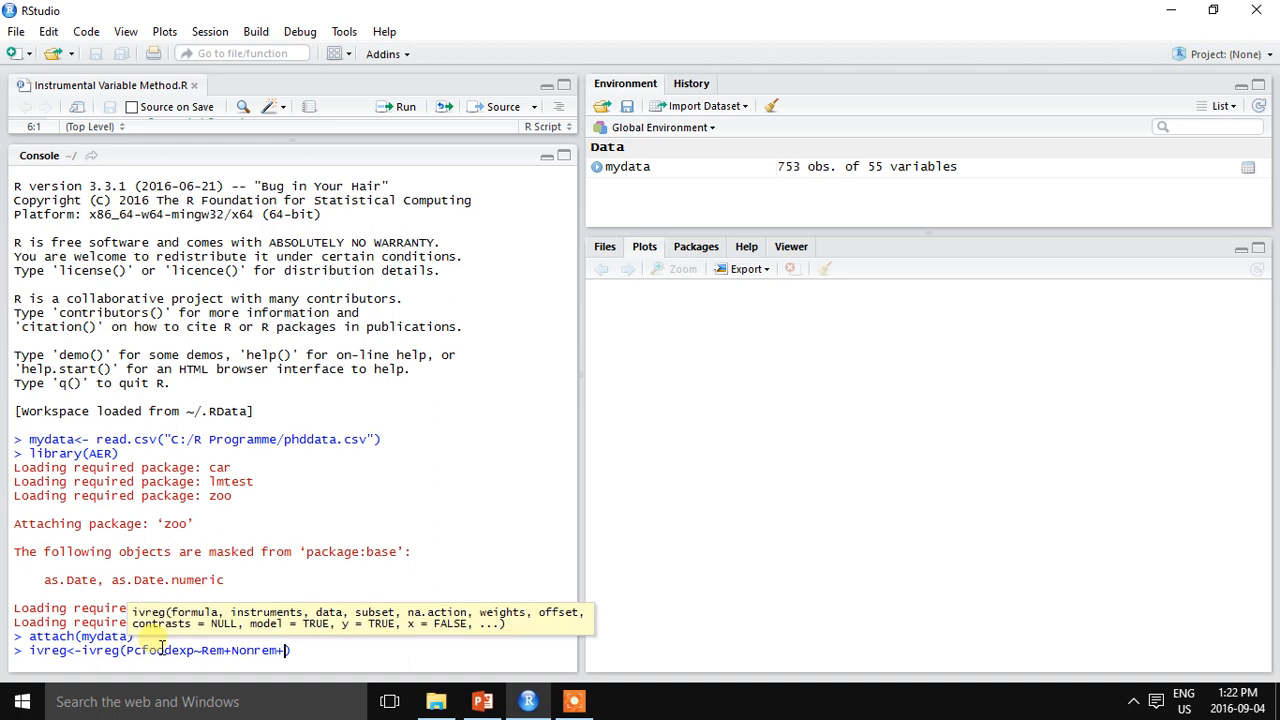
type("Frmsz|")
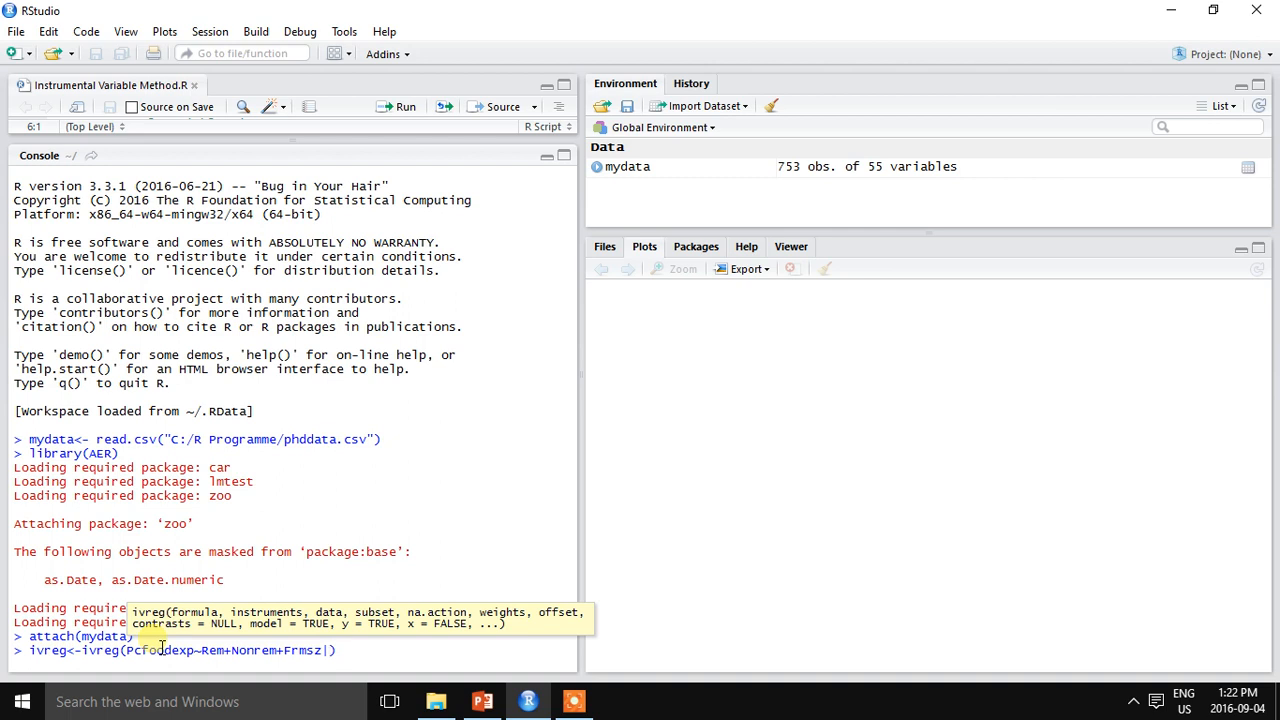
Complete the instruments Frmsz+Acessele+Dstn and run the two-stage least squares model
type("Frmsz+")
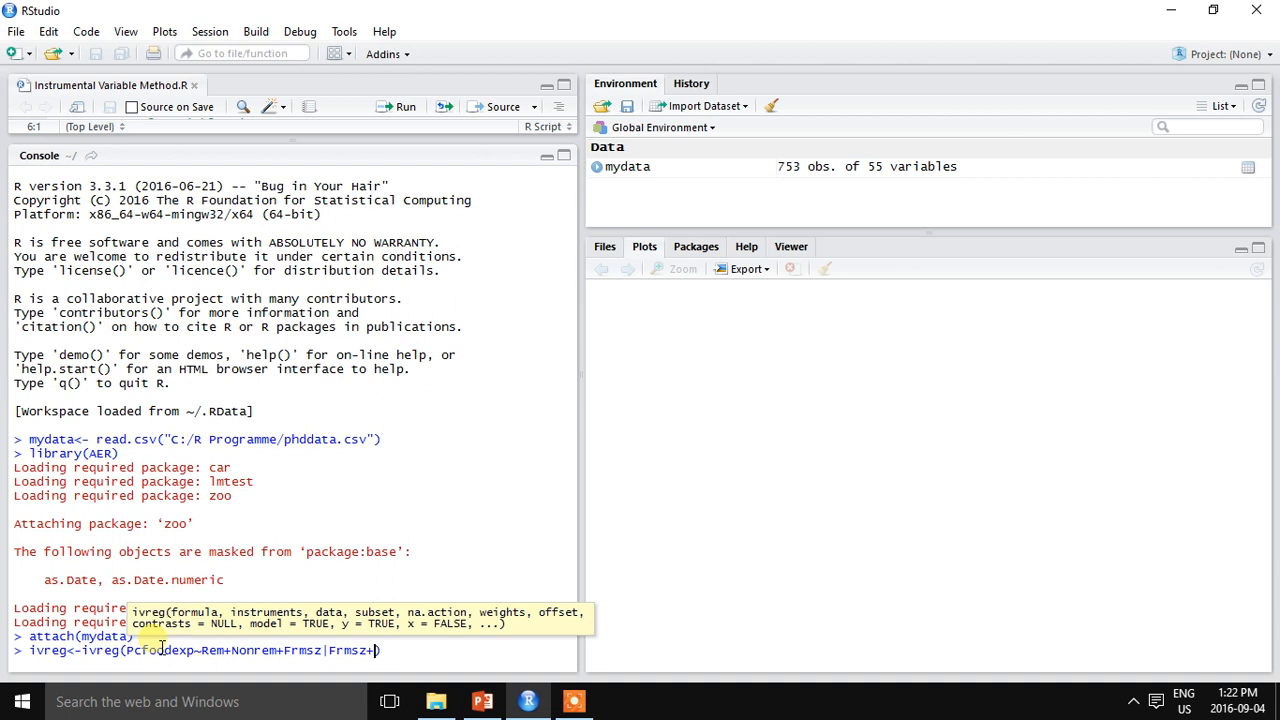
type("Acessele")
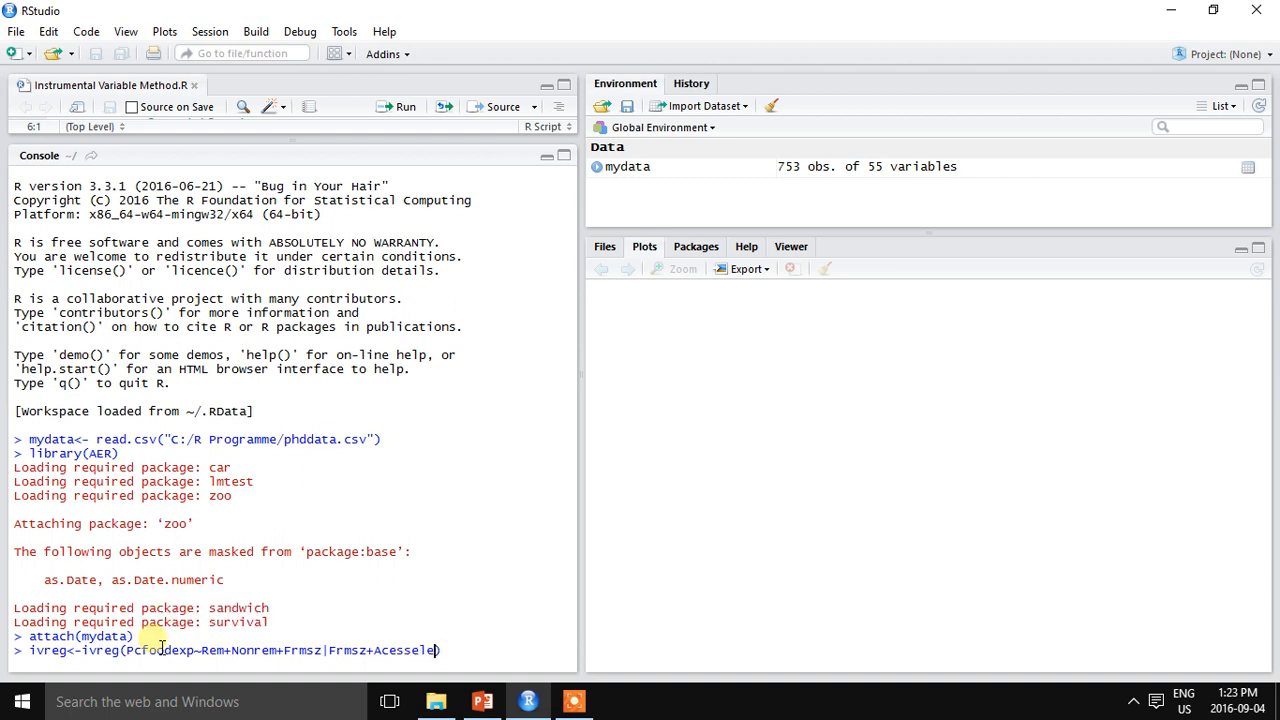
type("+")
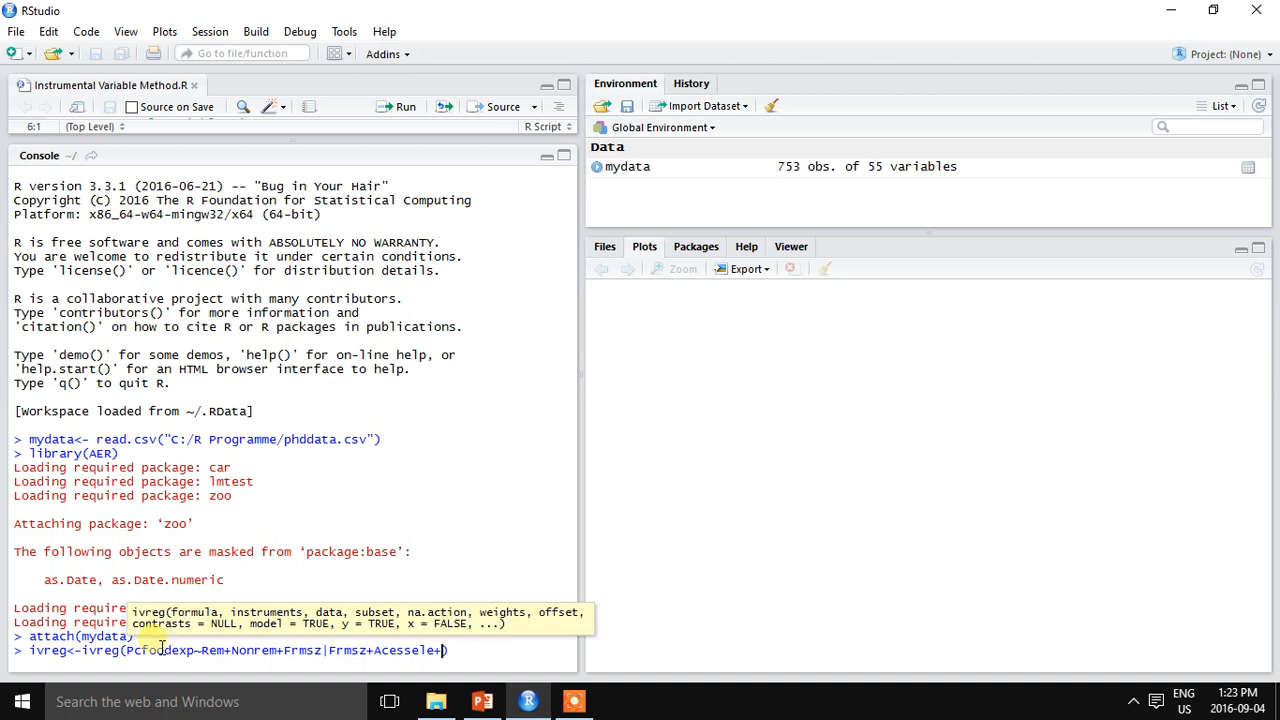
type("Dstn")
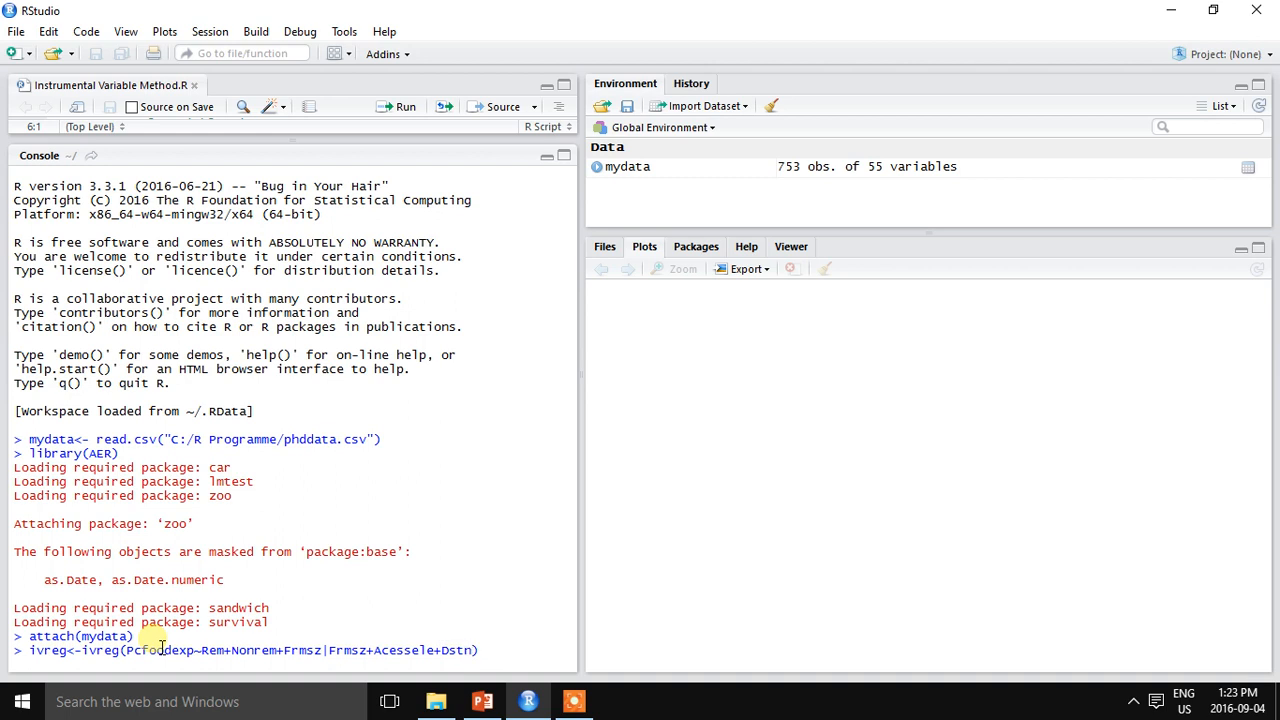
mouse_move(496, 650)
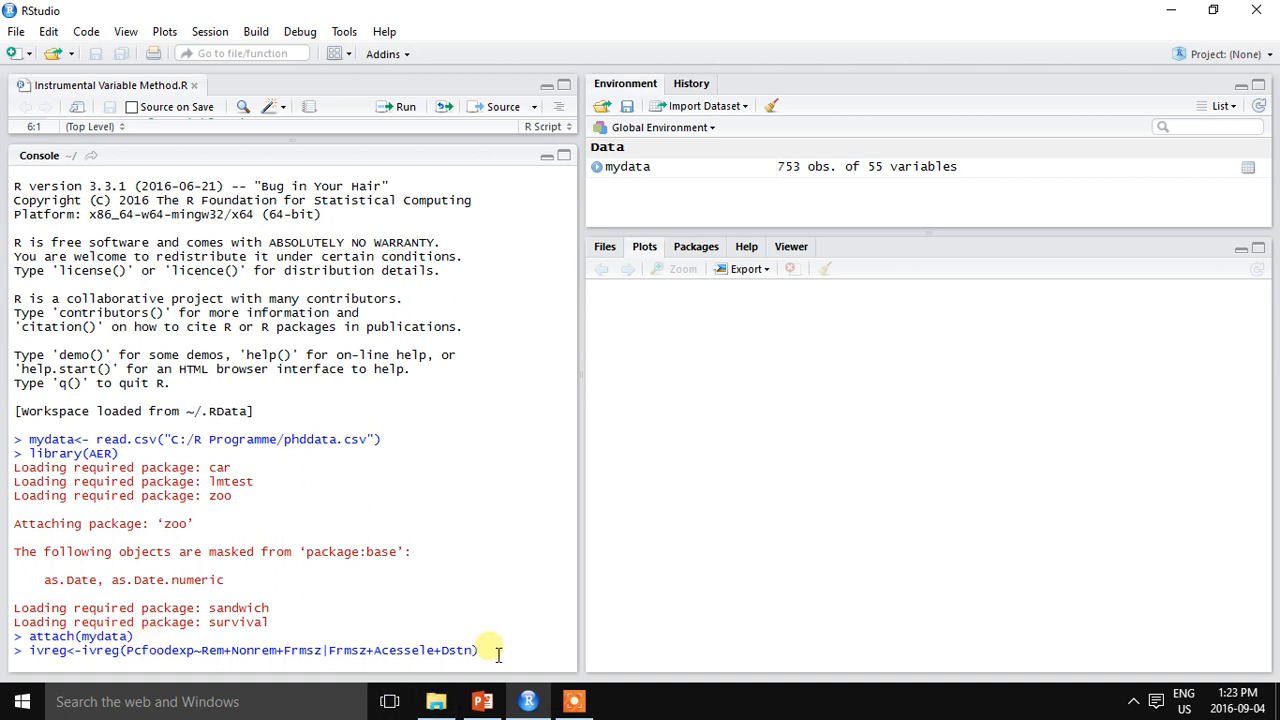
key("Return")
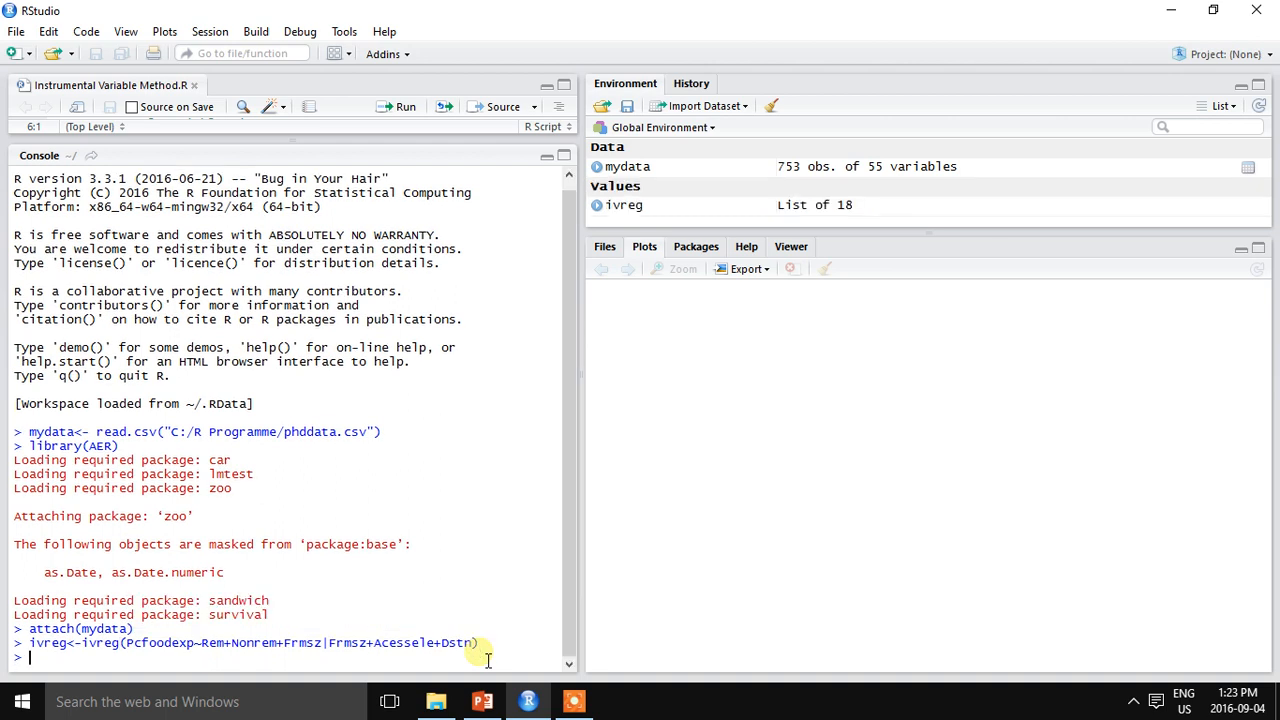
Print summary(ivreg) showing the coefficients and the Wald test p-value 0.02164
type("summary(ivr")
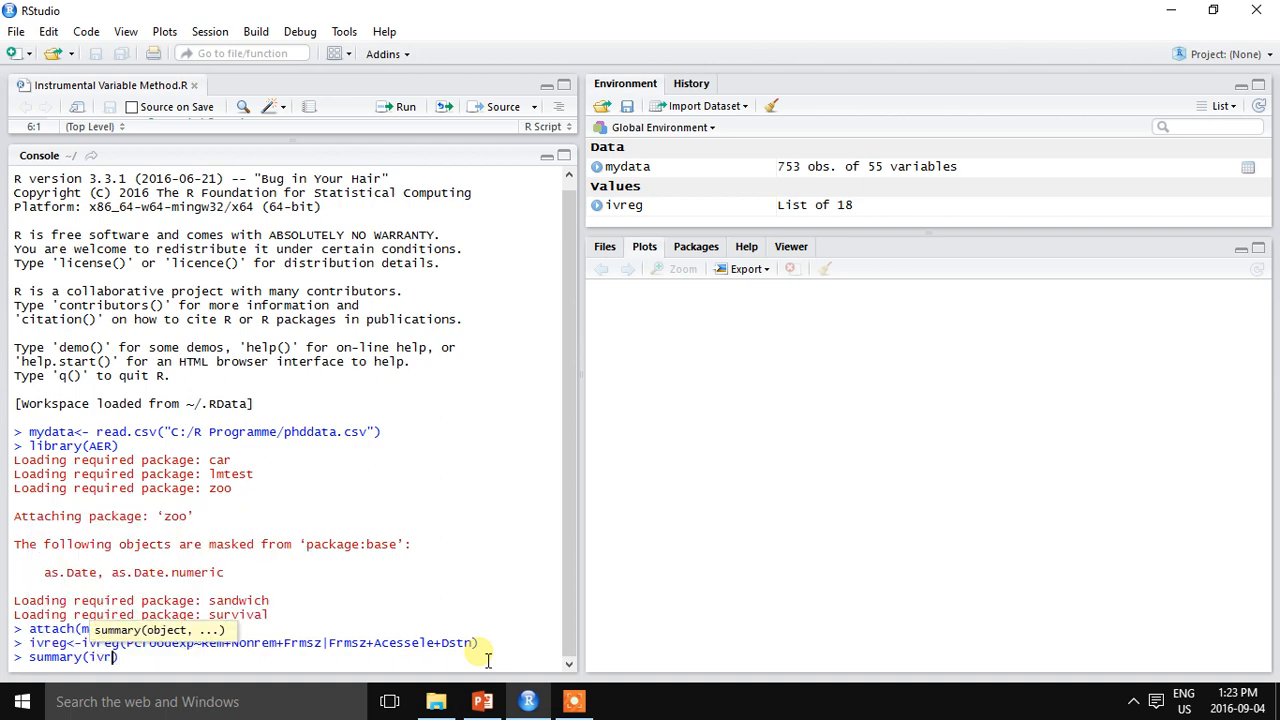
type("eg")
key("Return")
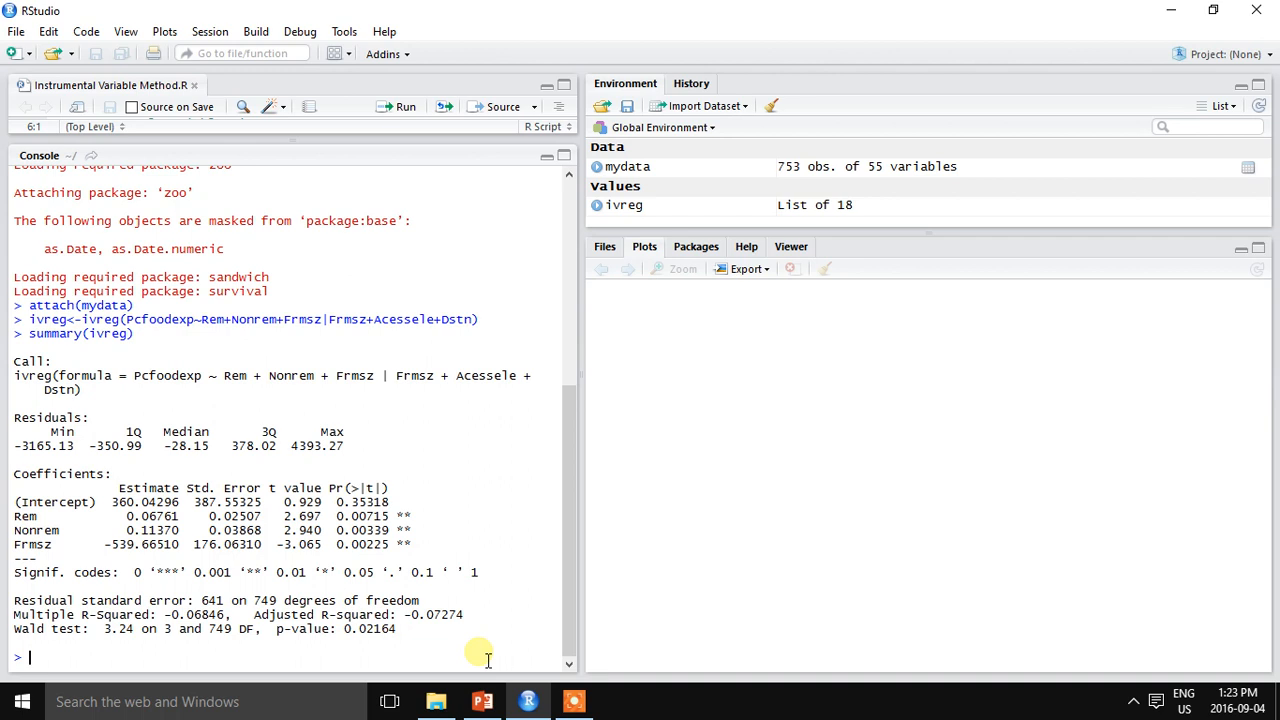
mouse_move(110, 516)
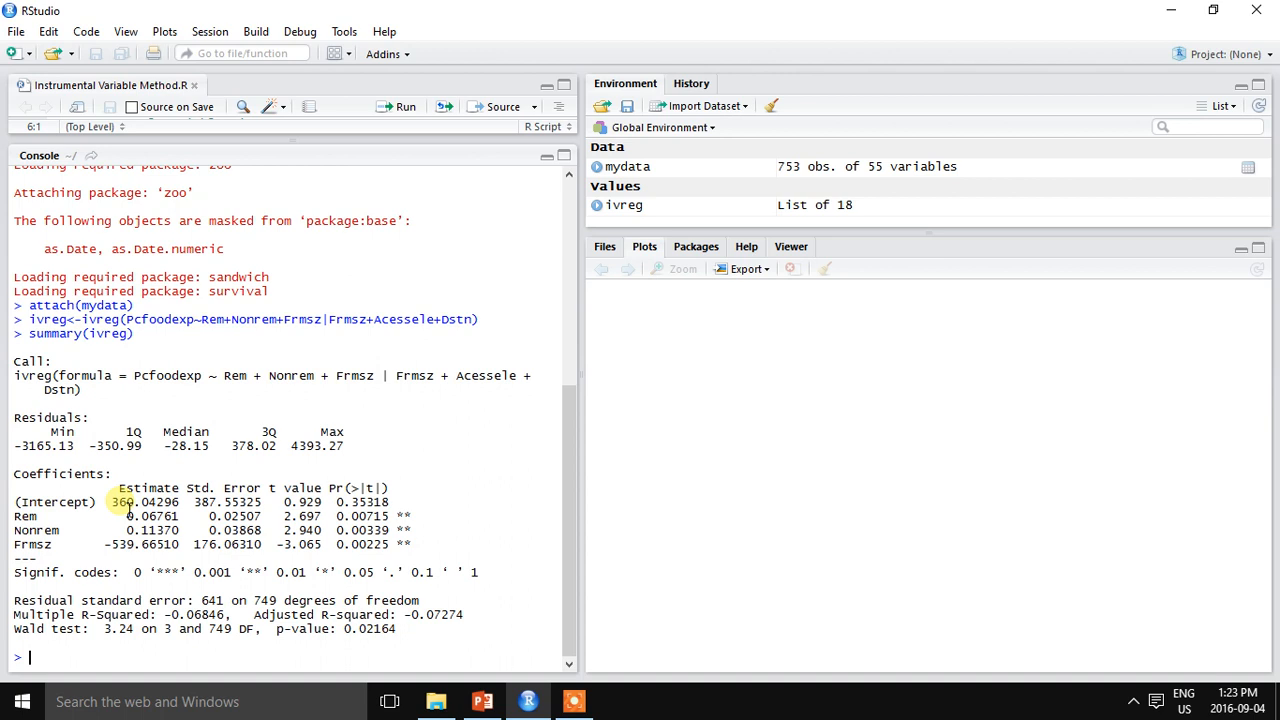
mouse_move(116, 530)
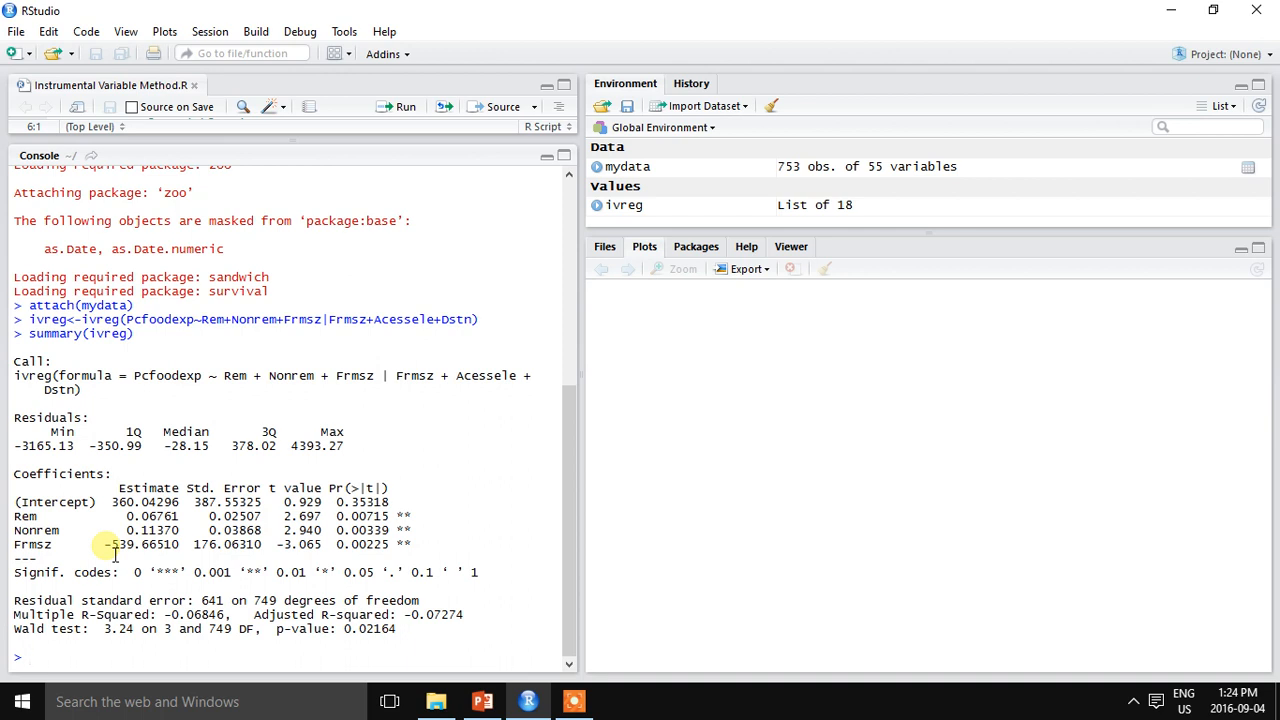
mouse_move(402, 500)
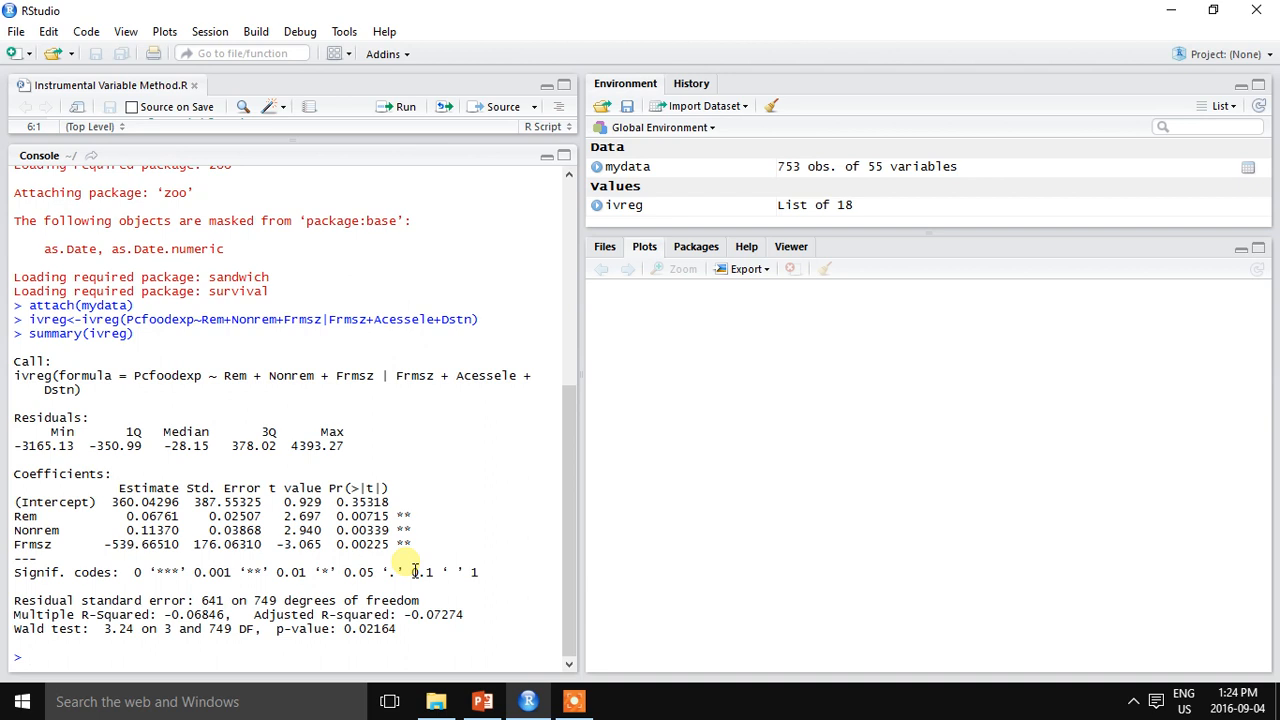
mouse_move(430, 614)
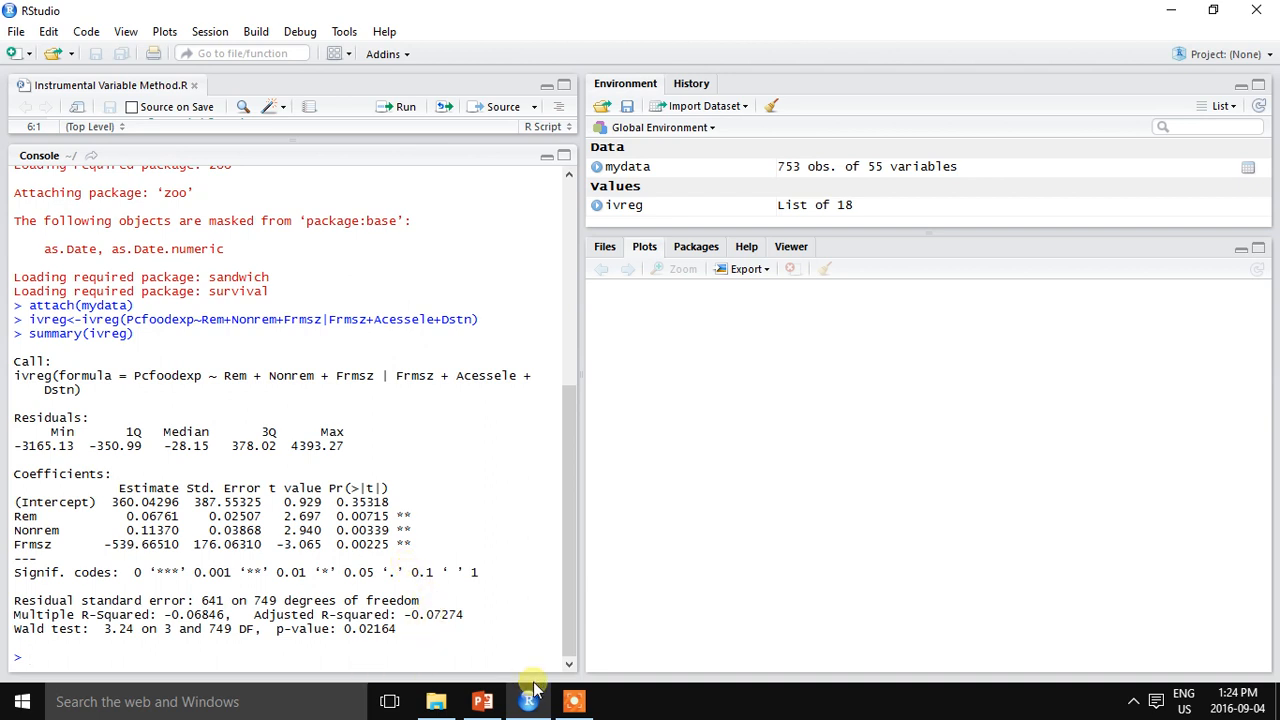
left_click(572, 700)
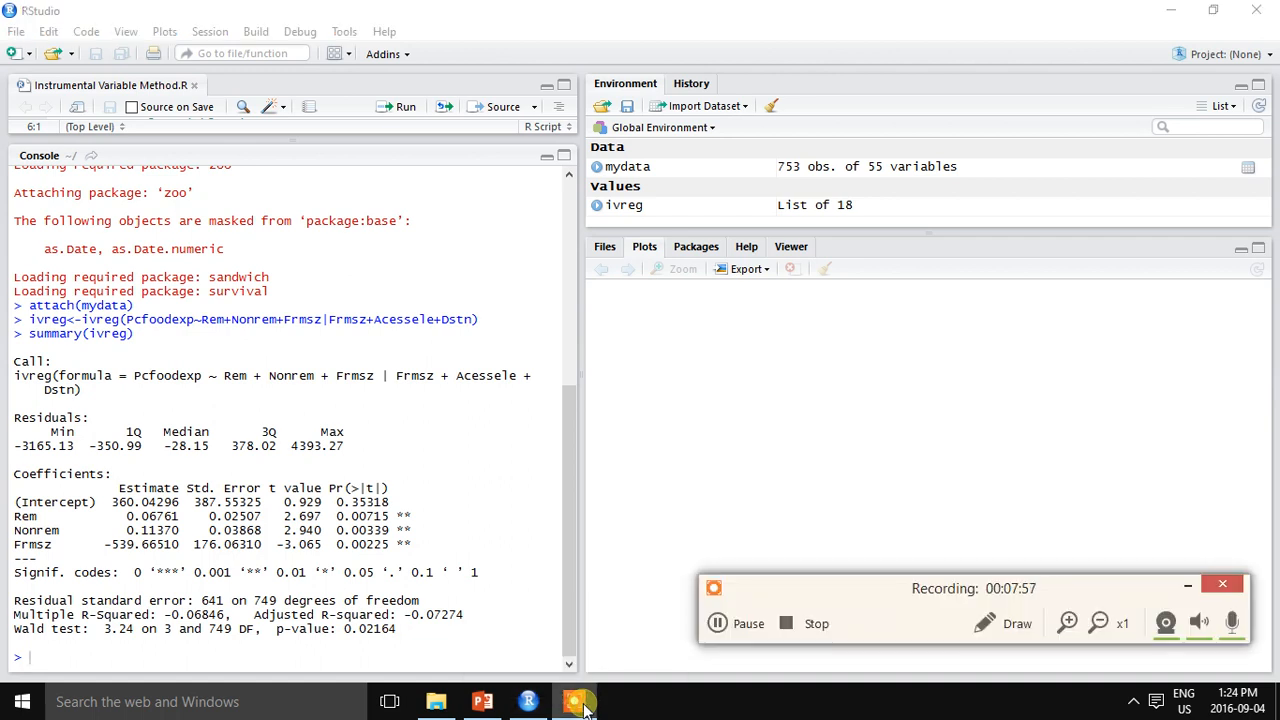